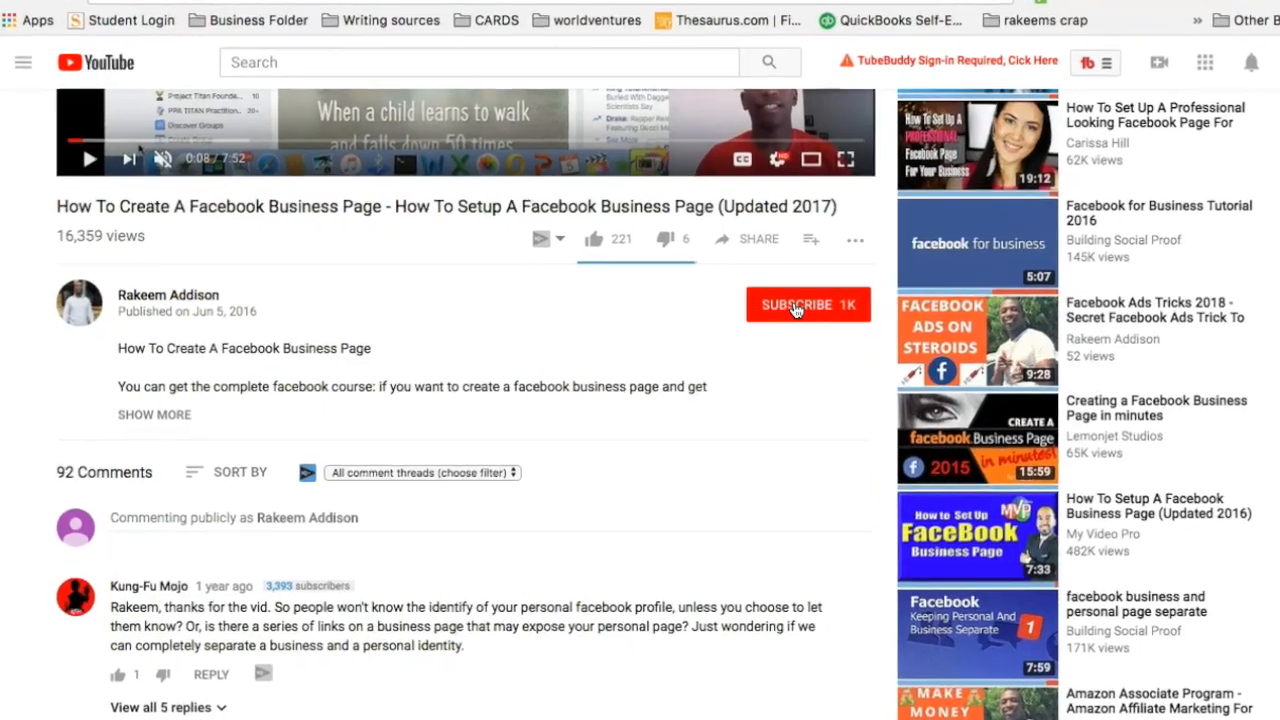
Subscribe to the video's channel and head to the Google homepage.
{"action": "left_click", "coordinate": [796, 304]}
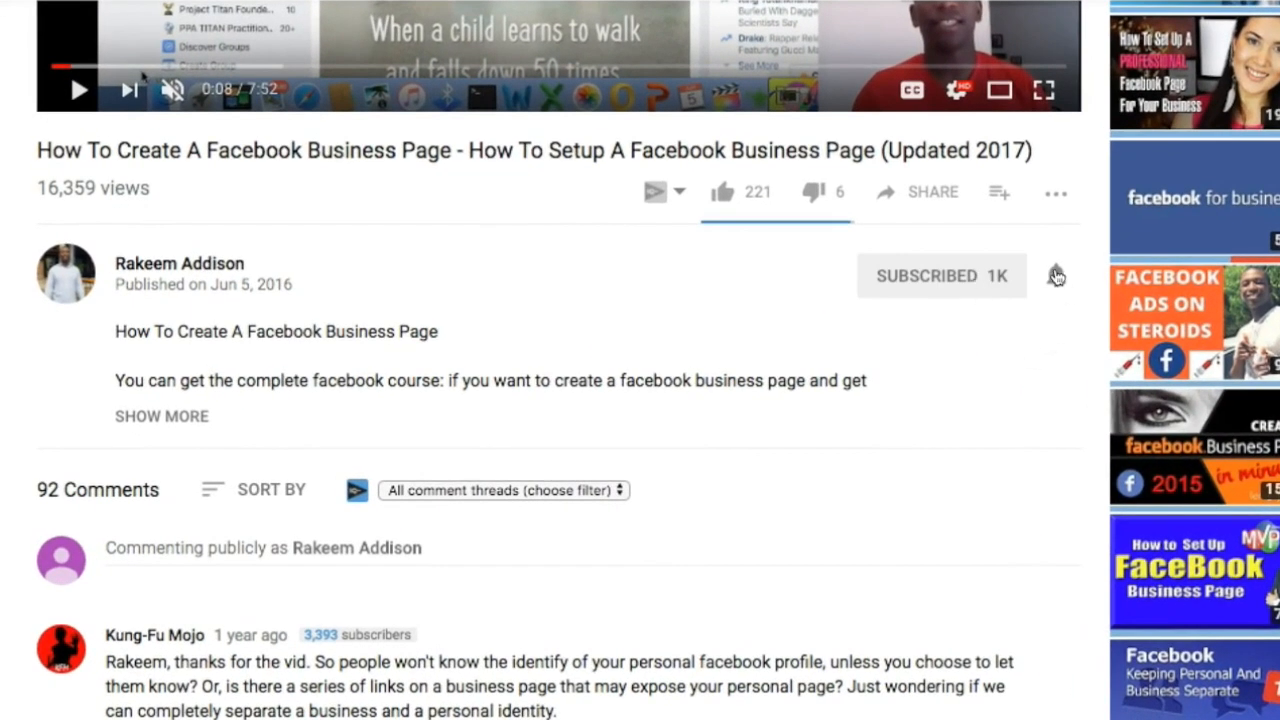
{"action": "left_click", "coordinate": [1056, 276]}
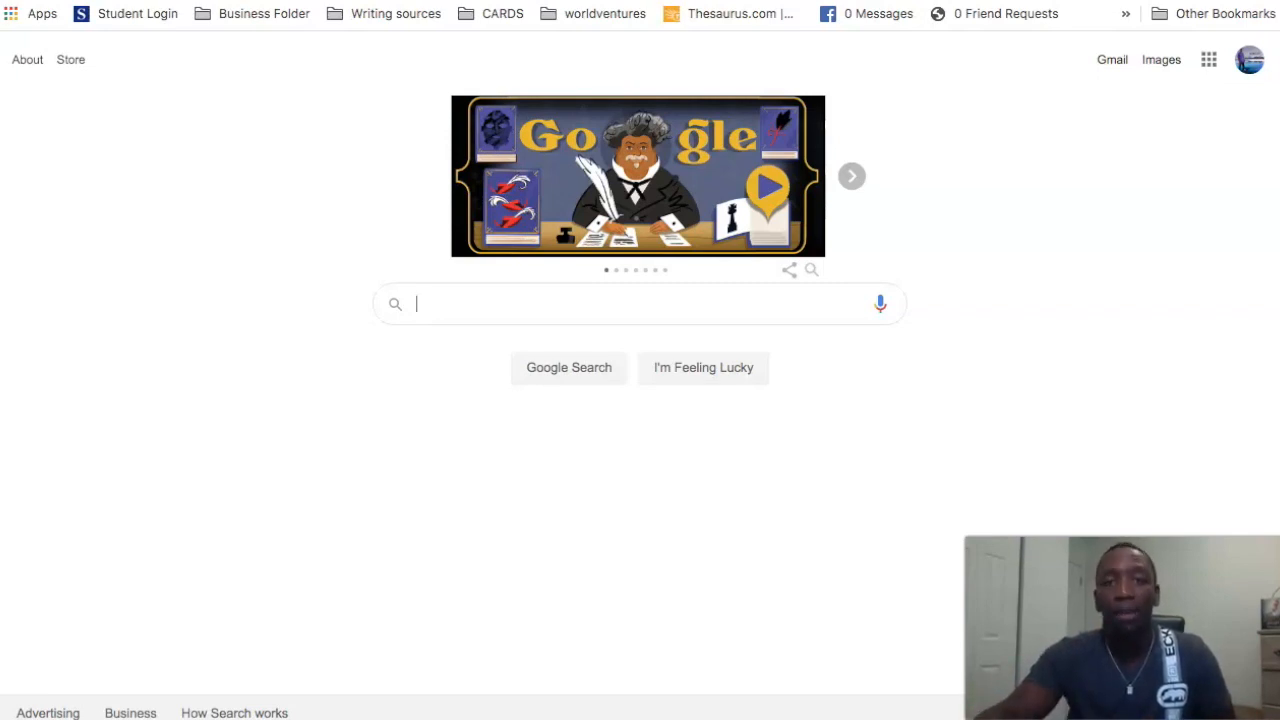
Search Google for 'facebook pixel helper' via the suggestion.
{"action": "type", "text": "facebook pixel help"}
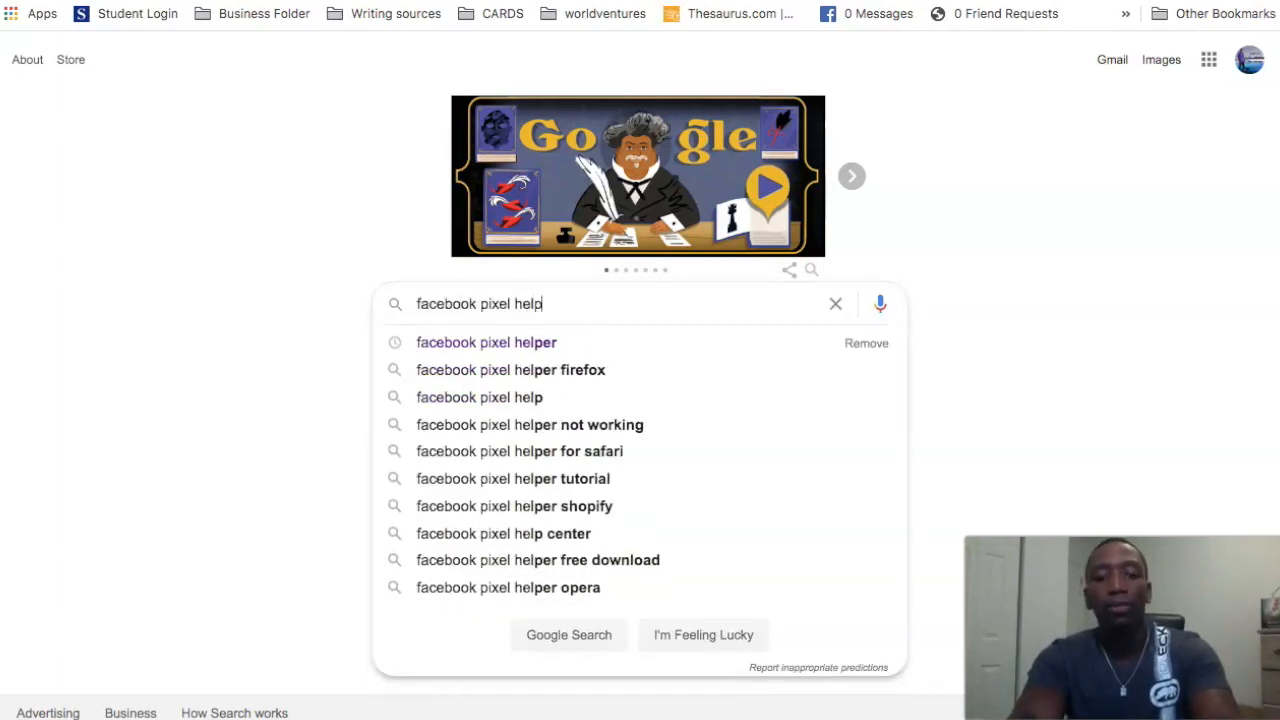
{"action": "left_click", "coordinate": [486, 342]}
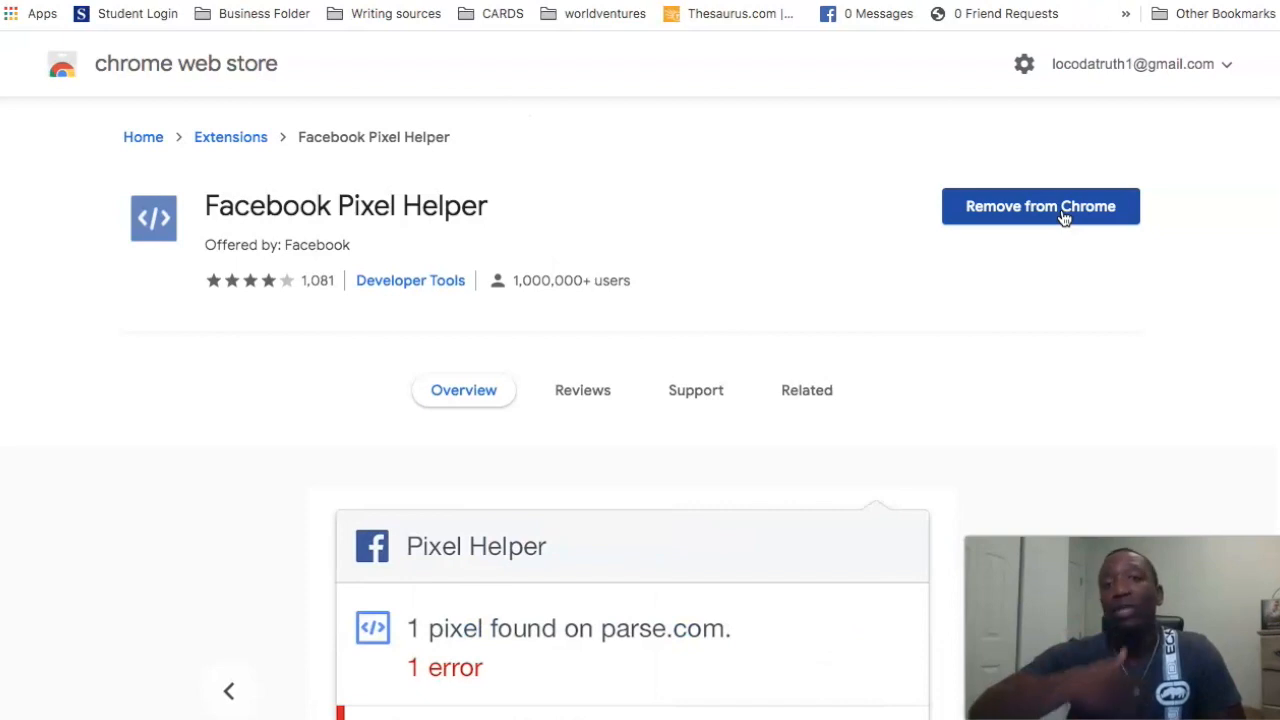
{"action": "mouse_move", "coordinate": [1004, 198]}
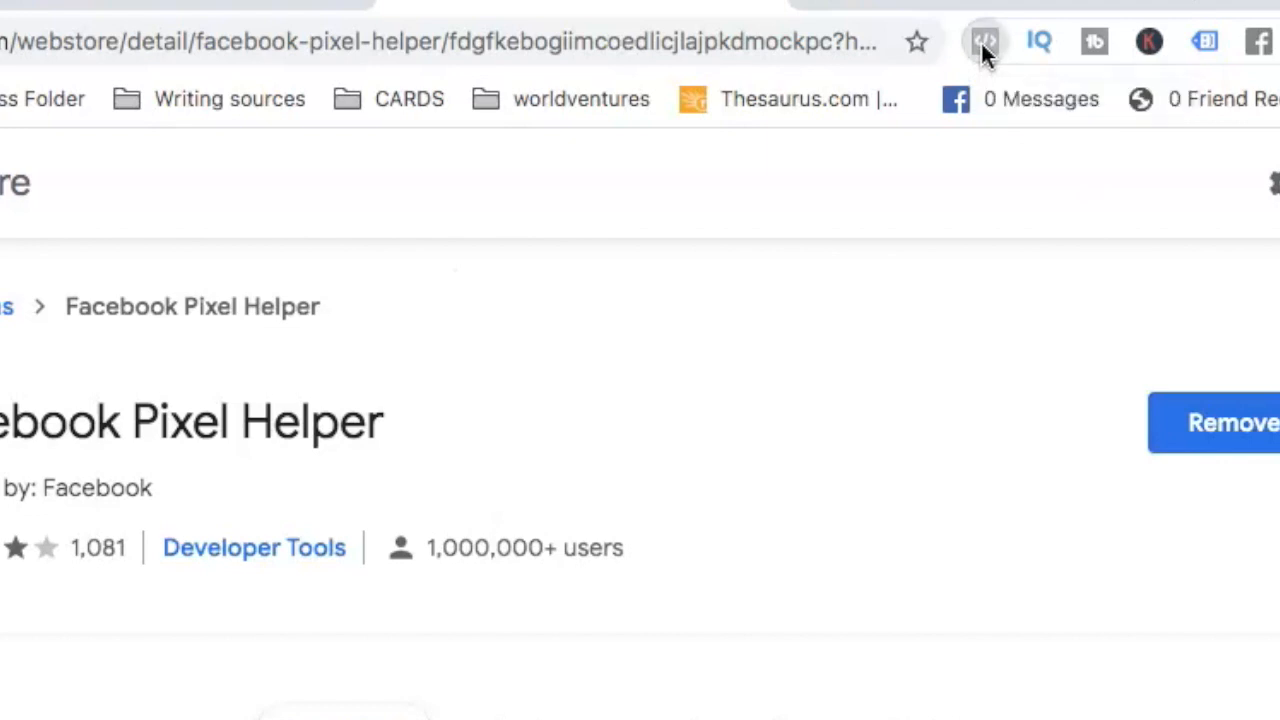
Check the installed Facebook Pixel Helper extension from the toolbar icon.
{"action": "left_click", "coordinate": [976, 40]}
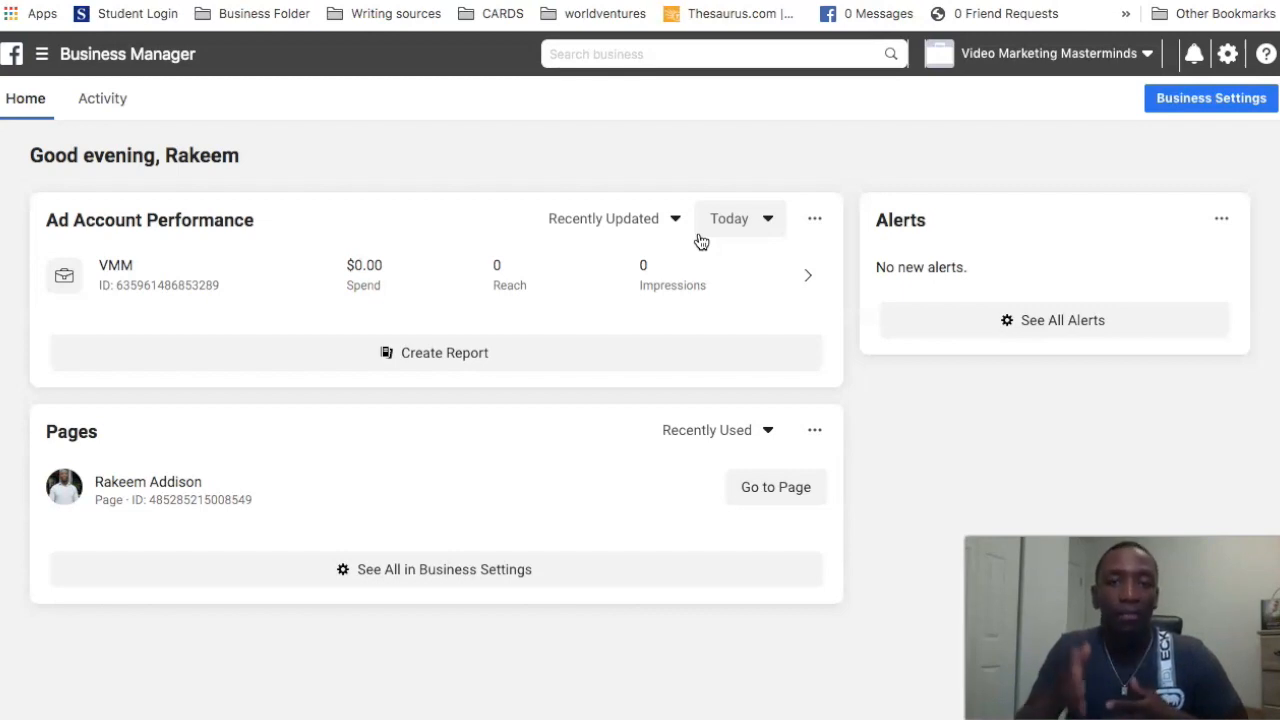
{"action": "mouse_move", "coordinate": [652, 212]}
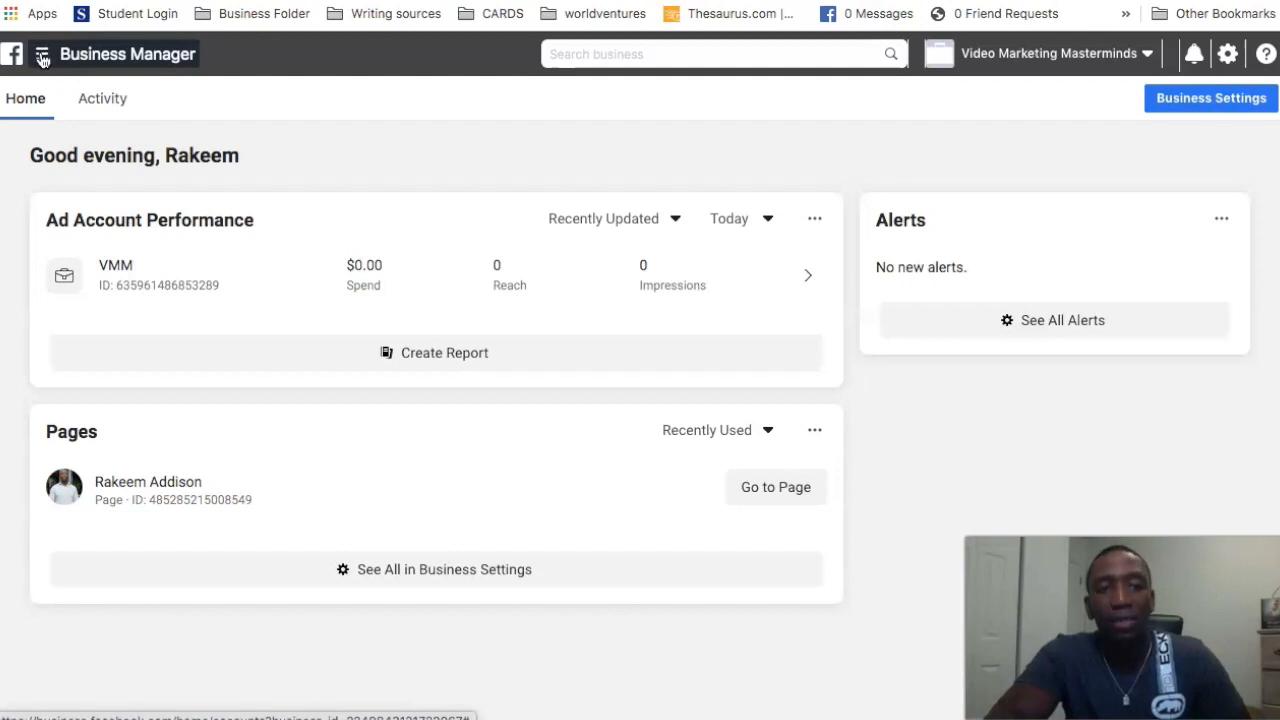
Reach Events Manager from Business Manager's Explore All Tools list.
{"action": "left_click", "coordinate": [40, 56]}
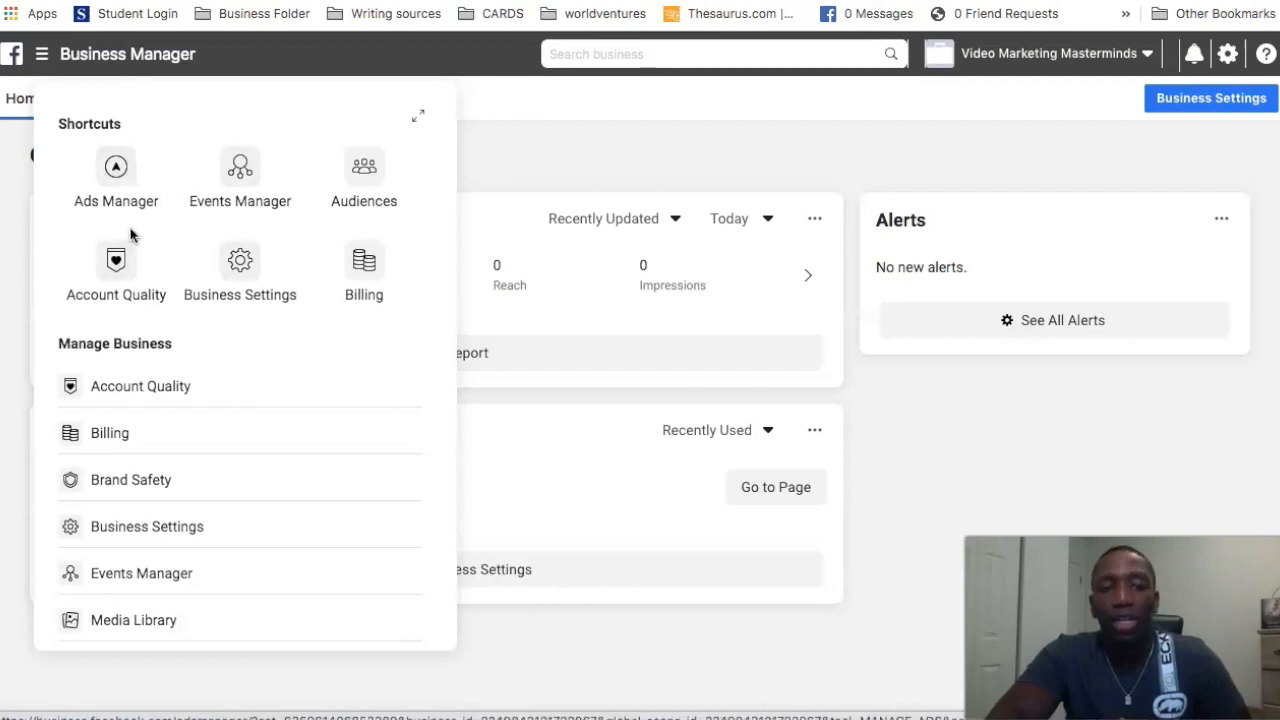
{"action": "mouse_move", "coordinate": [144, 168]}
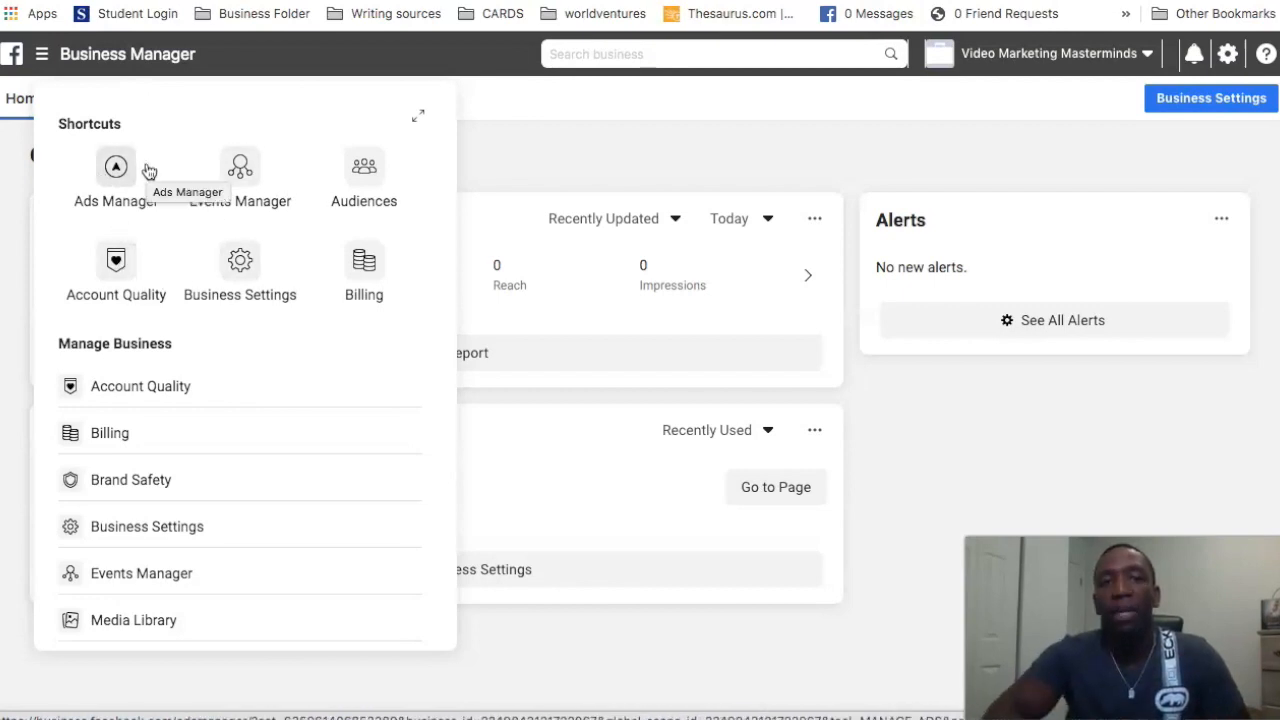
{"action": "mouse_move", "coordinate": [364, 122]}
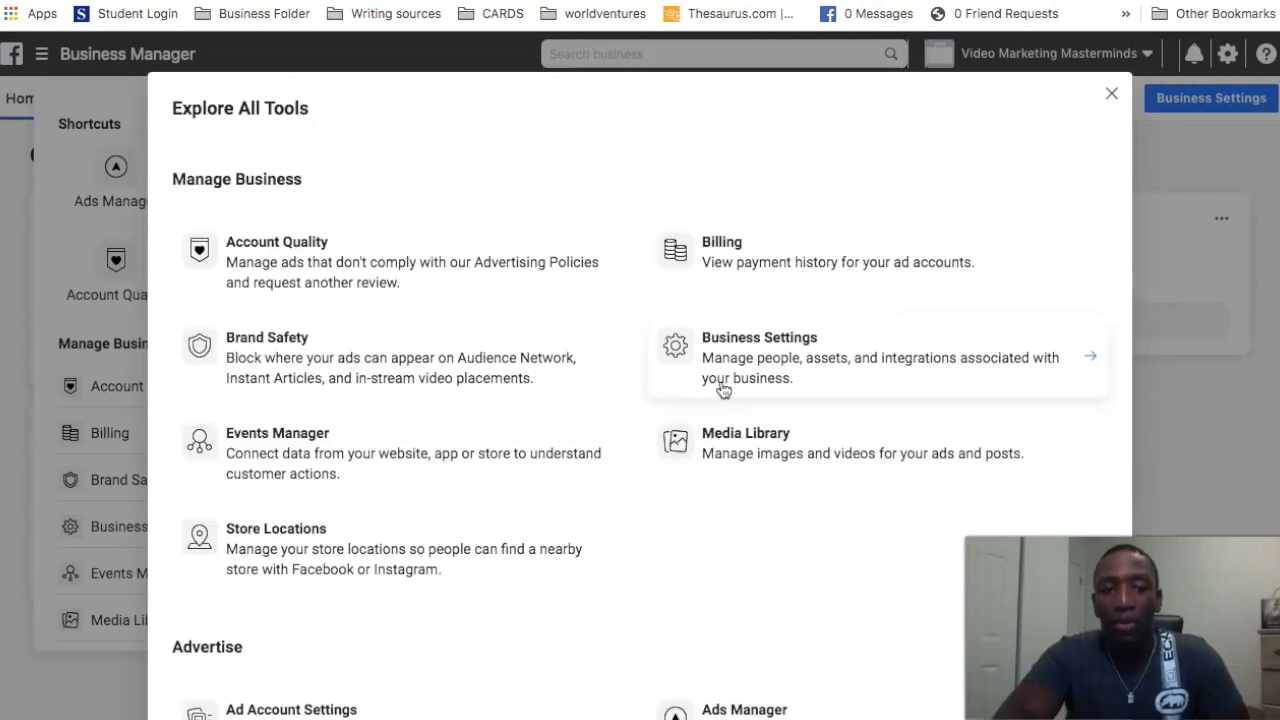
{"action": "scroll", "scroll_direction": "down", "scroll_amount": 3}
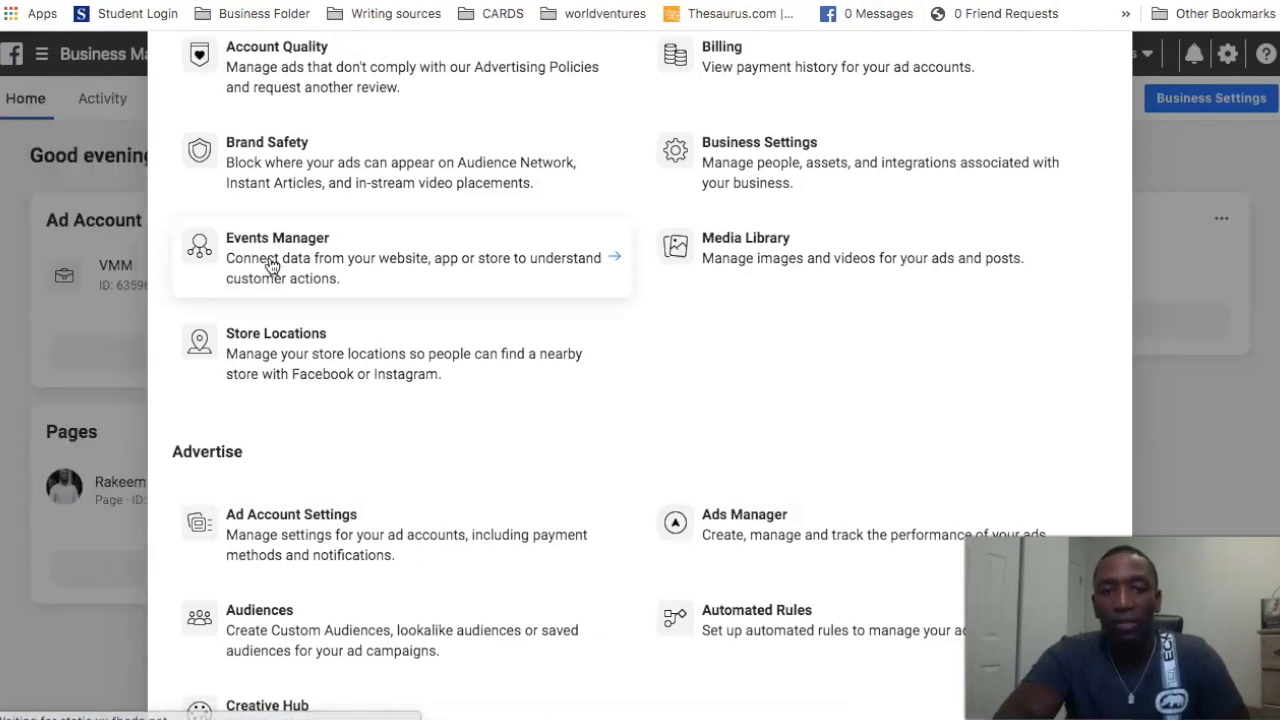
{"action": "left_click", "coordinate": [276, 258]}
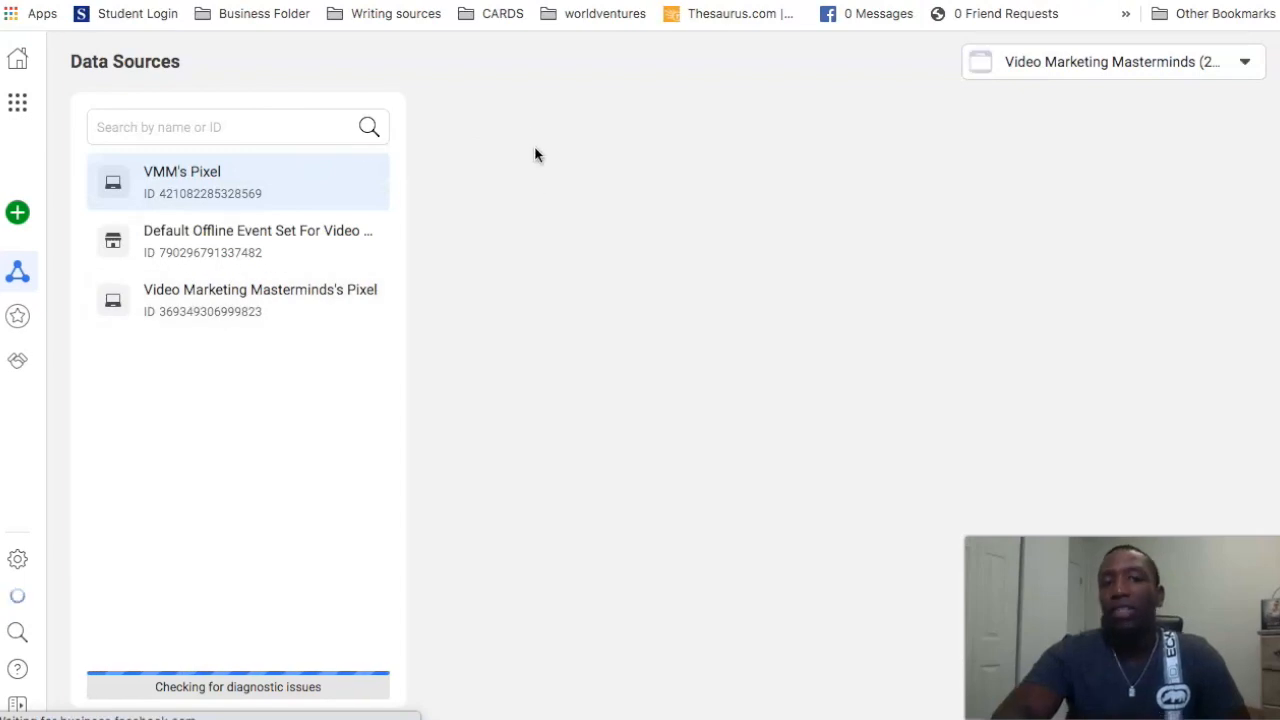
Open VMM's Pixel overview and choose to add events from a new website.
{"action": "left_click", "coordinate": [182, 180]}
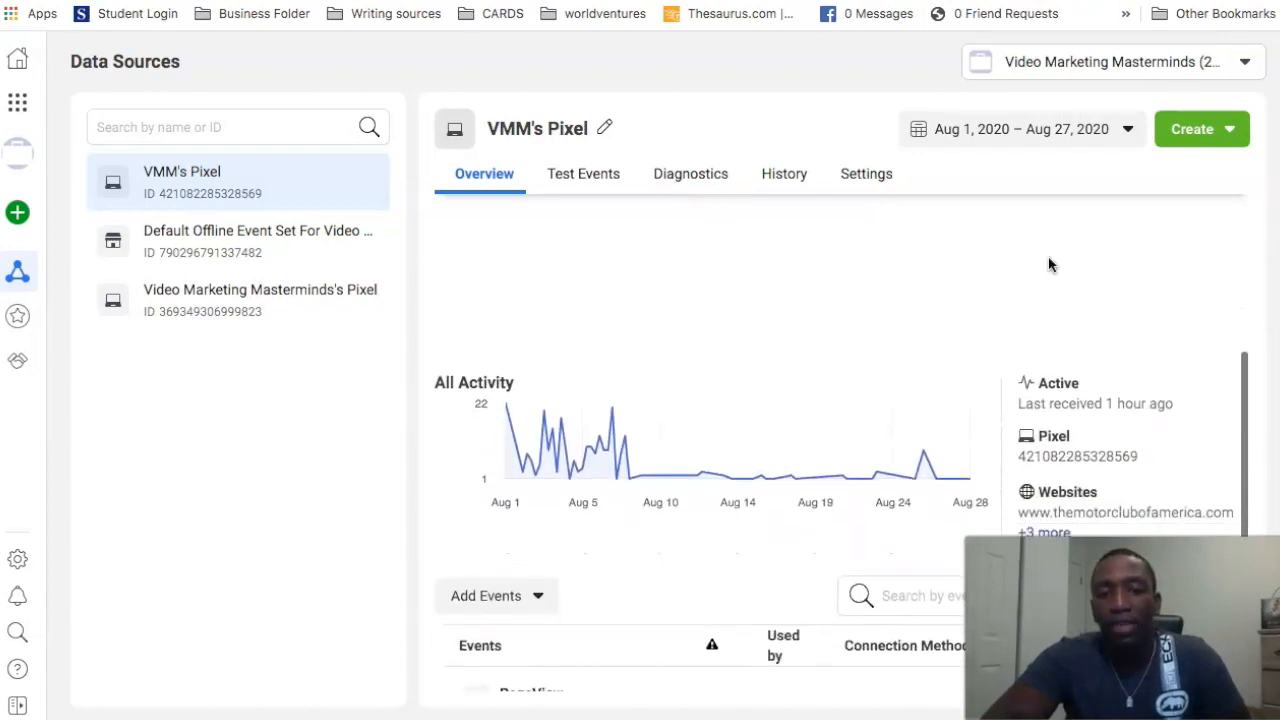
{"action": "scroll", "scroll_direction": "down", "scroll_amount": 3}
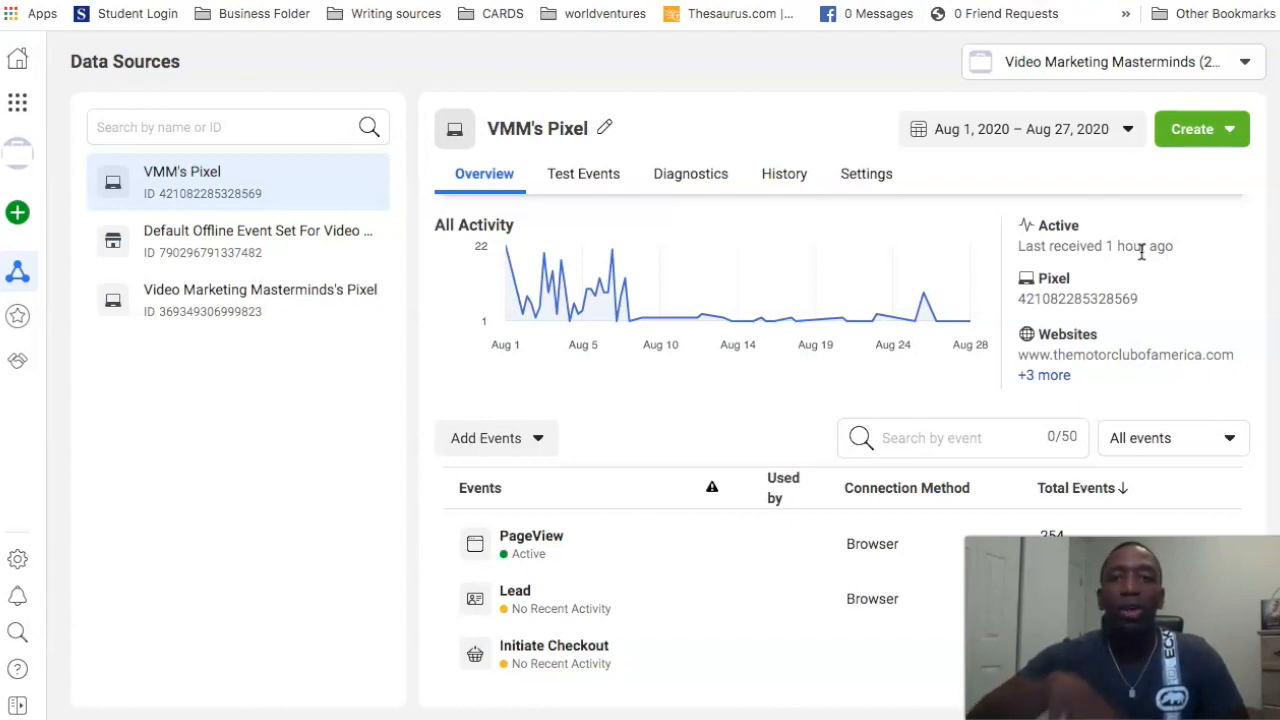
{"action": "mouse_move", "coordinate": [568, 430]}
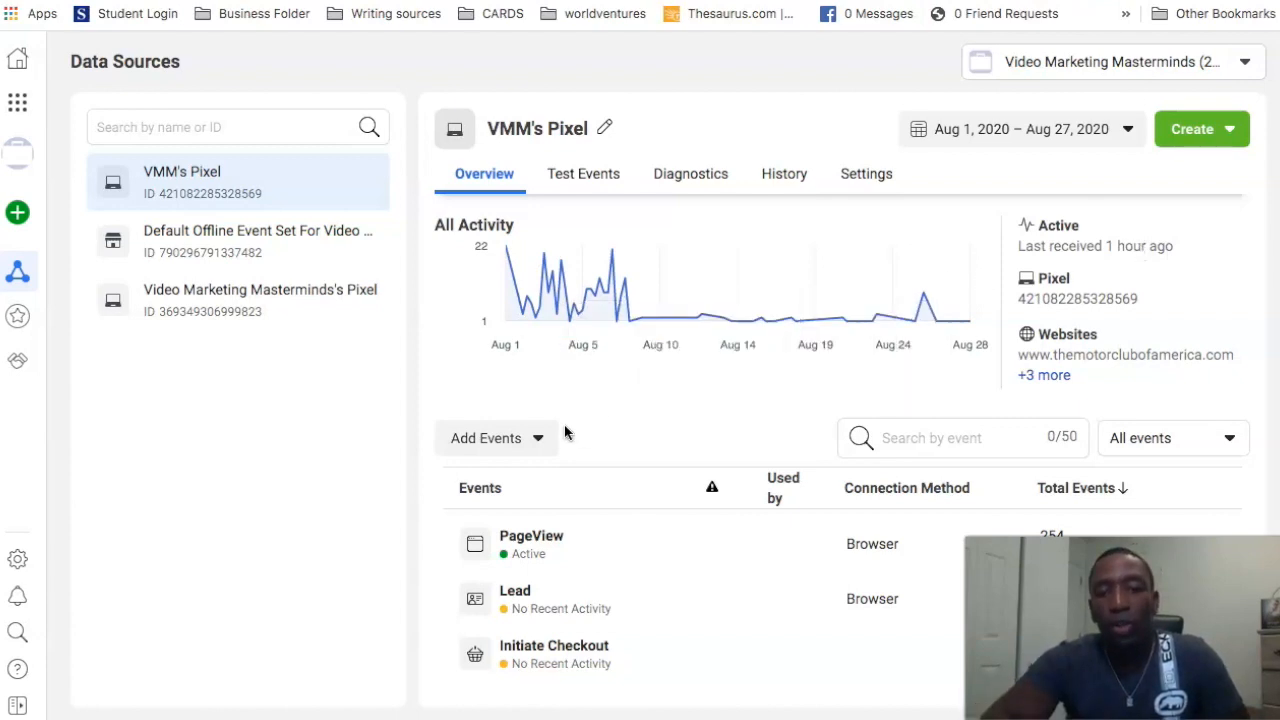
{"action": "left_click", "coordinate": [494, 436]}
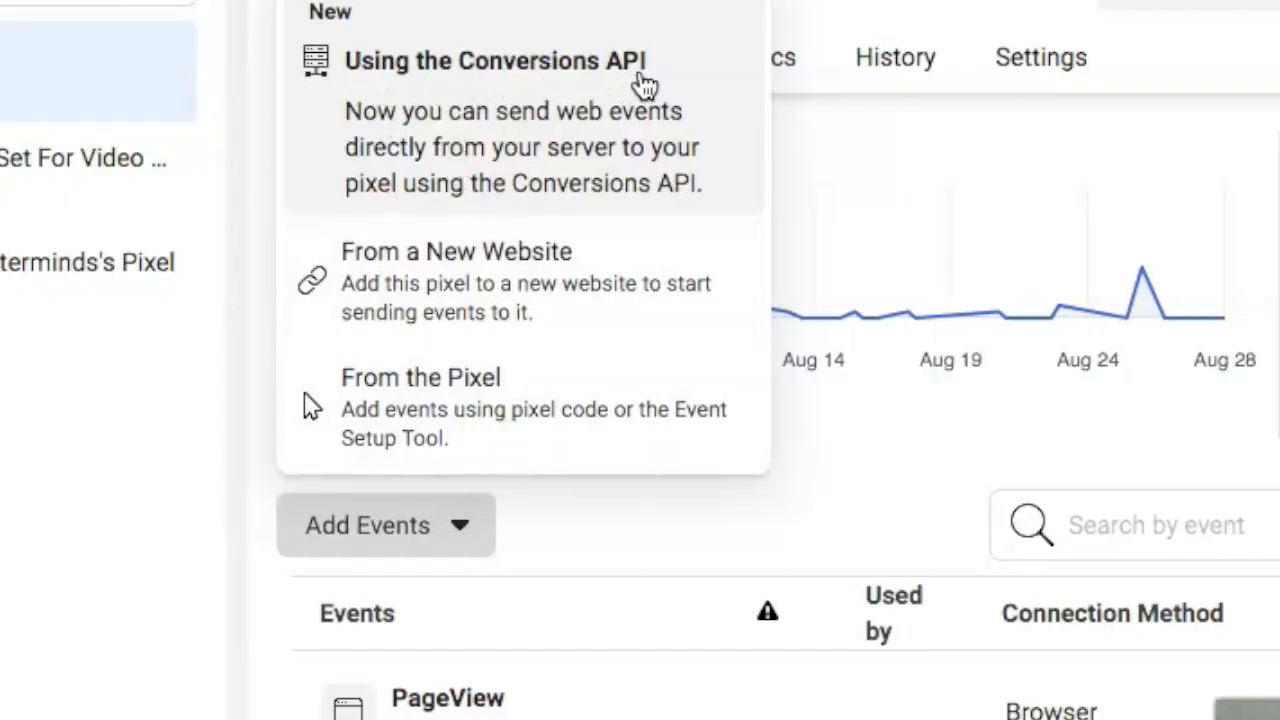
{"action": "mouse_move", "coordinate": [560, 300]}
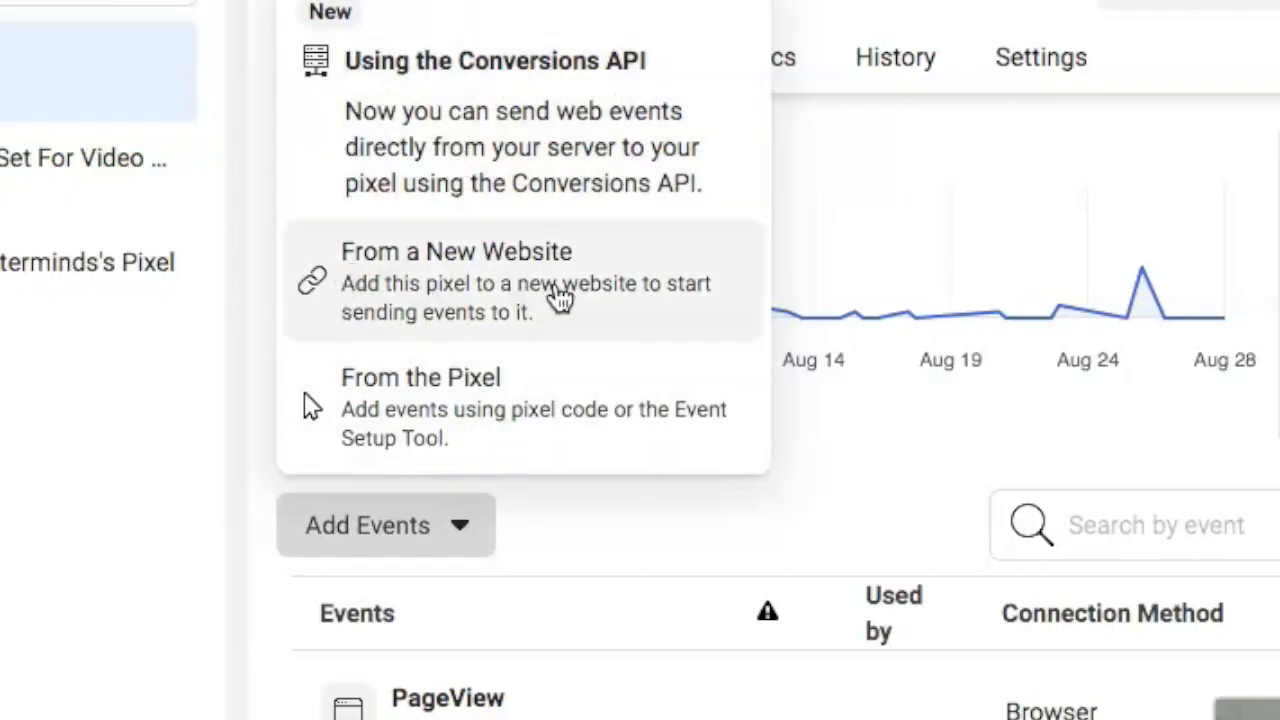
{"action": "mouse_move", "coordinate": [624, 438]}
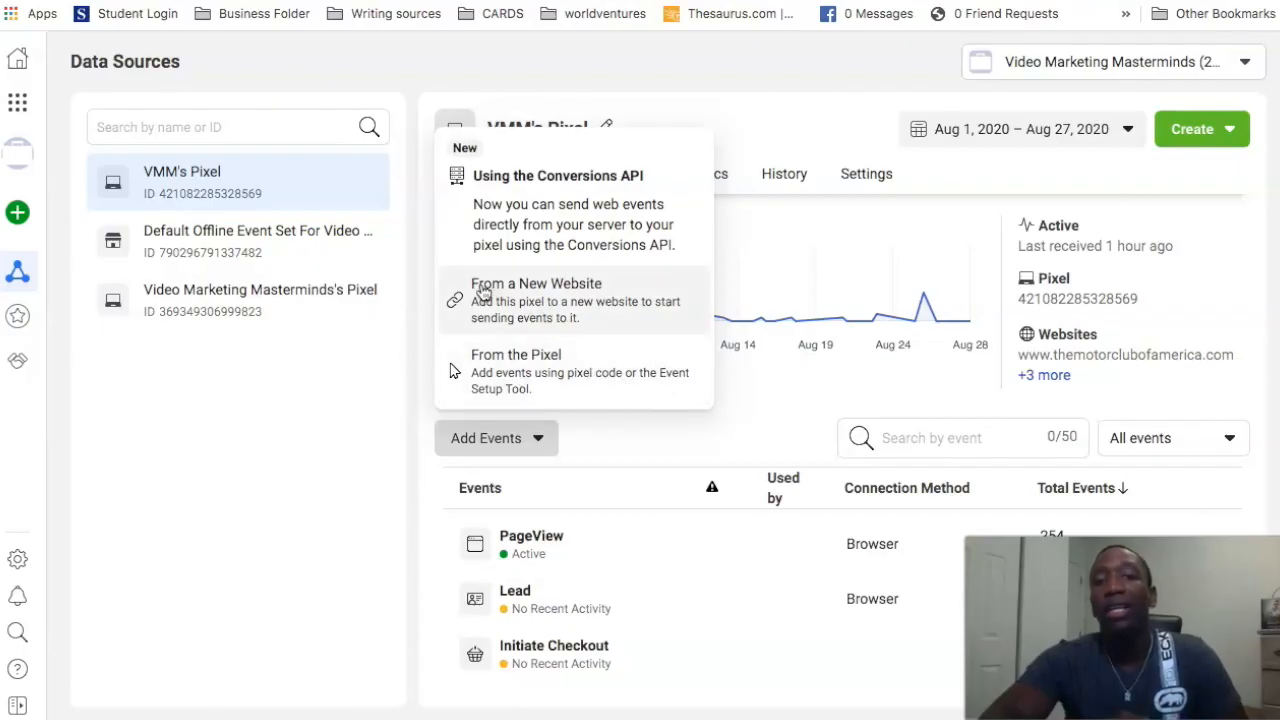
{"action": "left_click", "coordinate": [536, 300]}
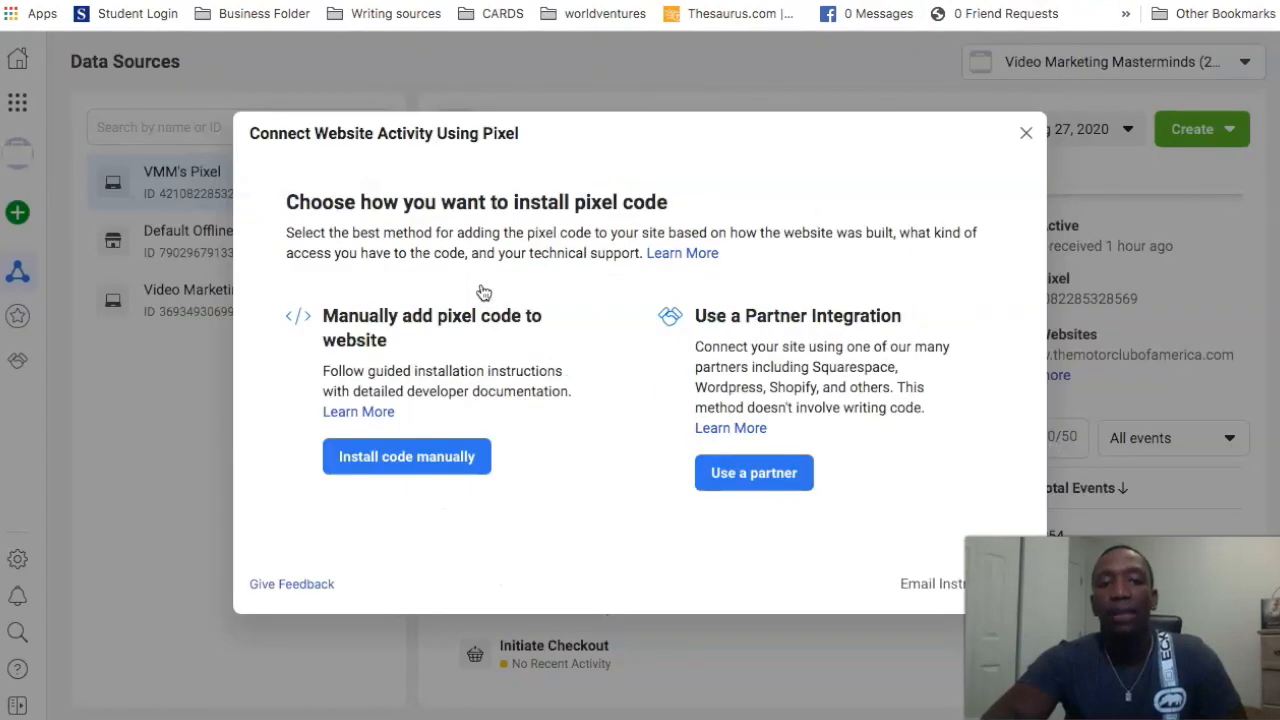
{"action": "mouse_move", "coordinate": [486, 406]}
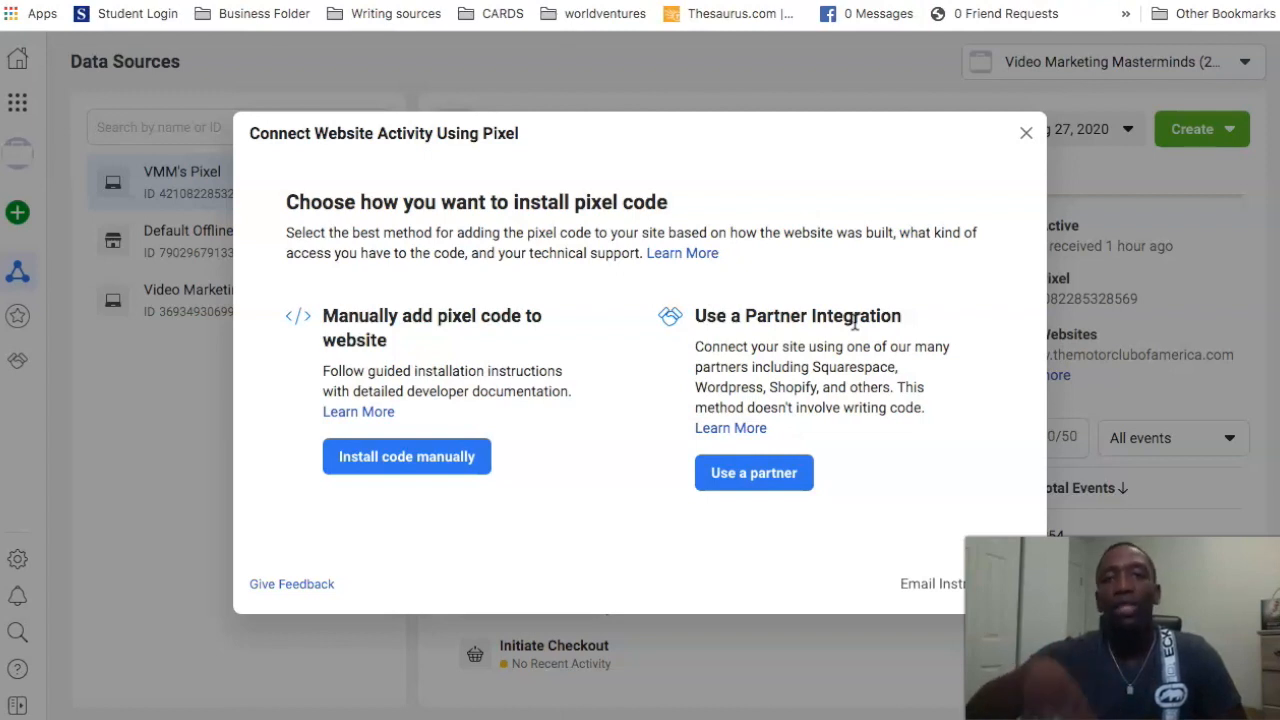
{"action": "mouse_move", "coordinate": [376, 244]}
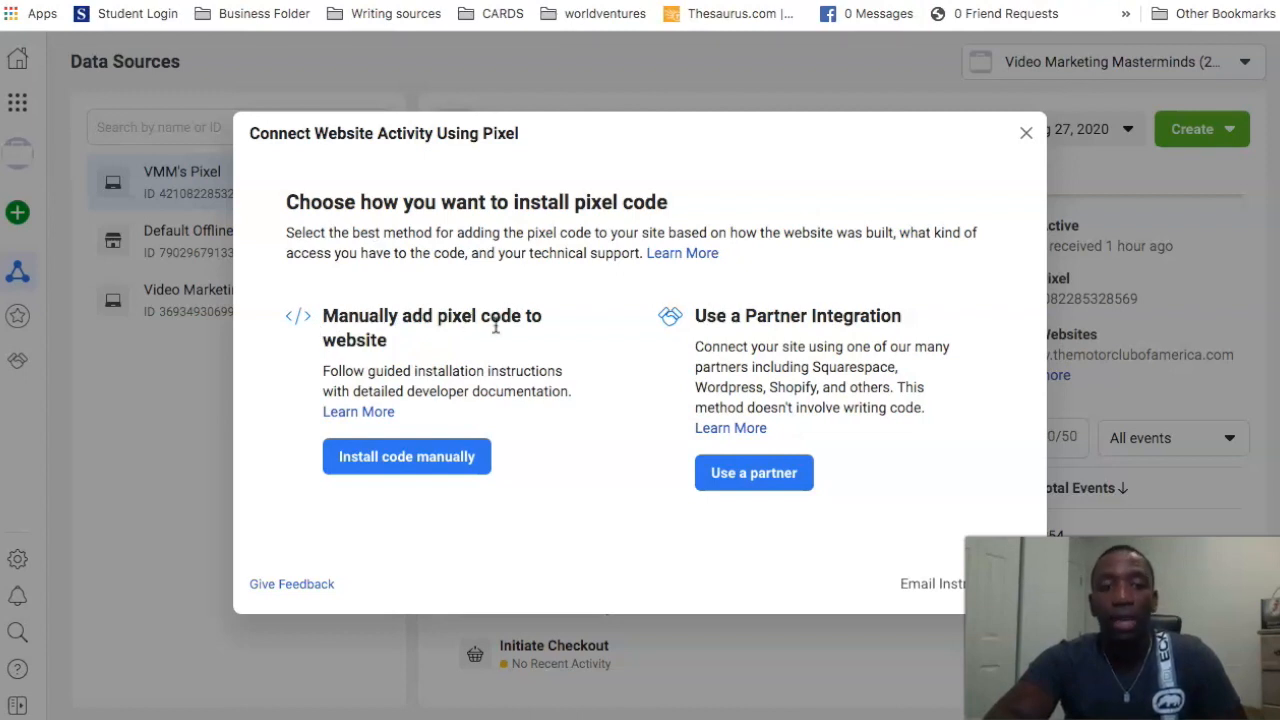
Choose Install code manually to reach the Install Base Code step.
{"action": "left_click", "coordinate": [406, 456]}
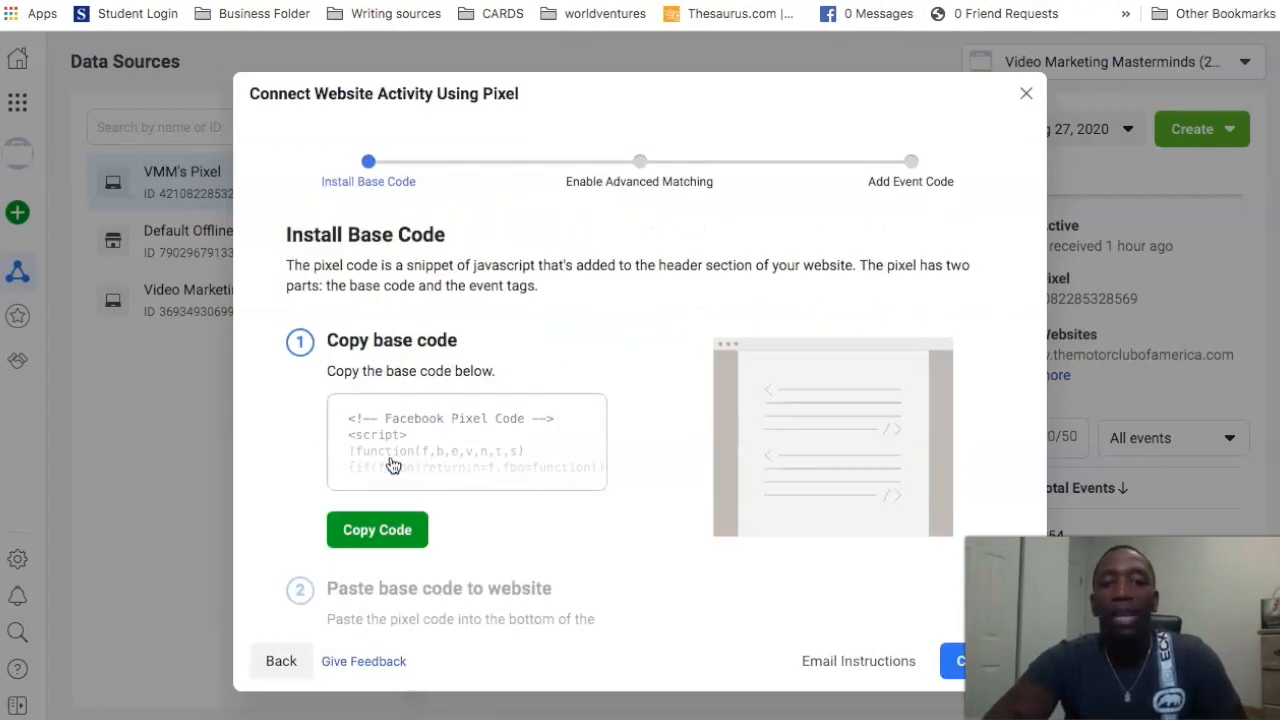
Copy the pixel base code to the clipboard.
{"action": "left_click", "coordinate": [376, 530]}
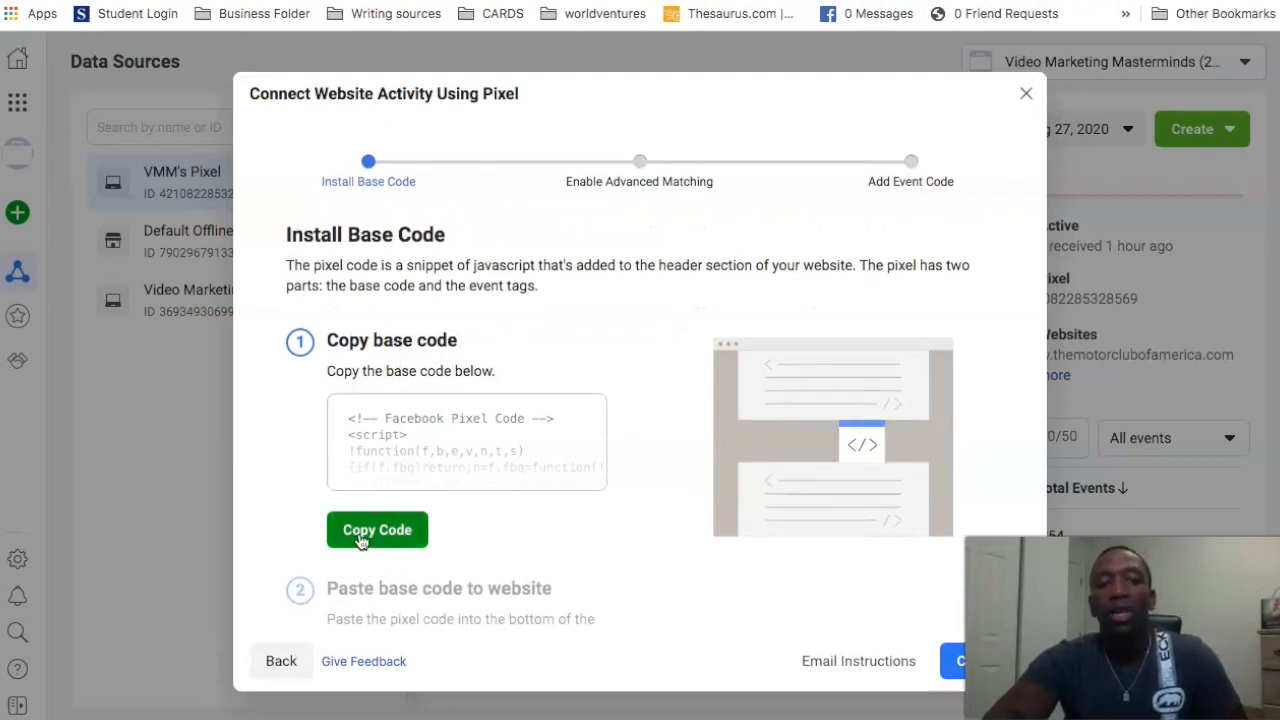
{"action": "left_click", "coordinate": [376, 530]}
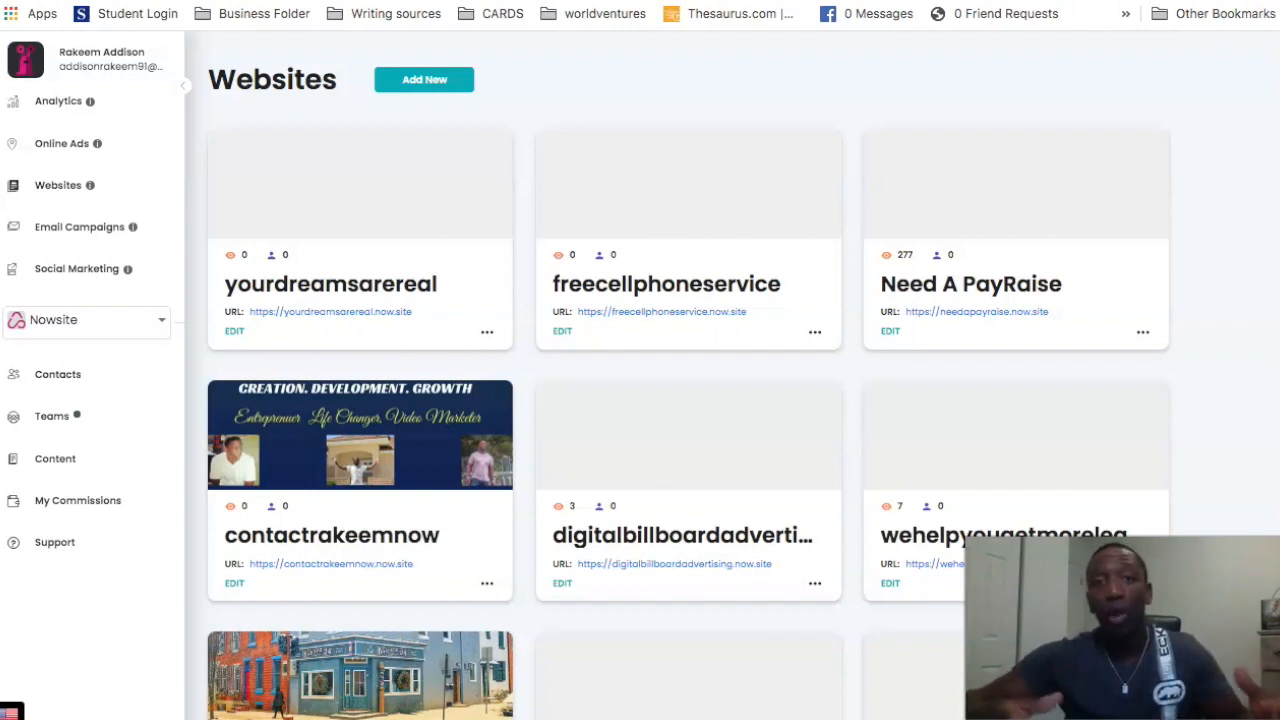
Open the Warrior Yoga site from its URL link in the Websites list.
{"action": "scroll", "scroll_direction": "down", "scroll_amount": 3}
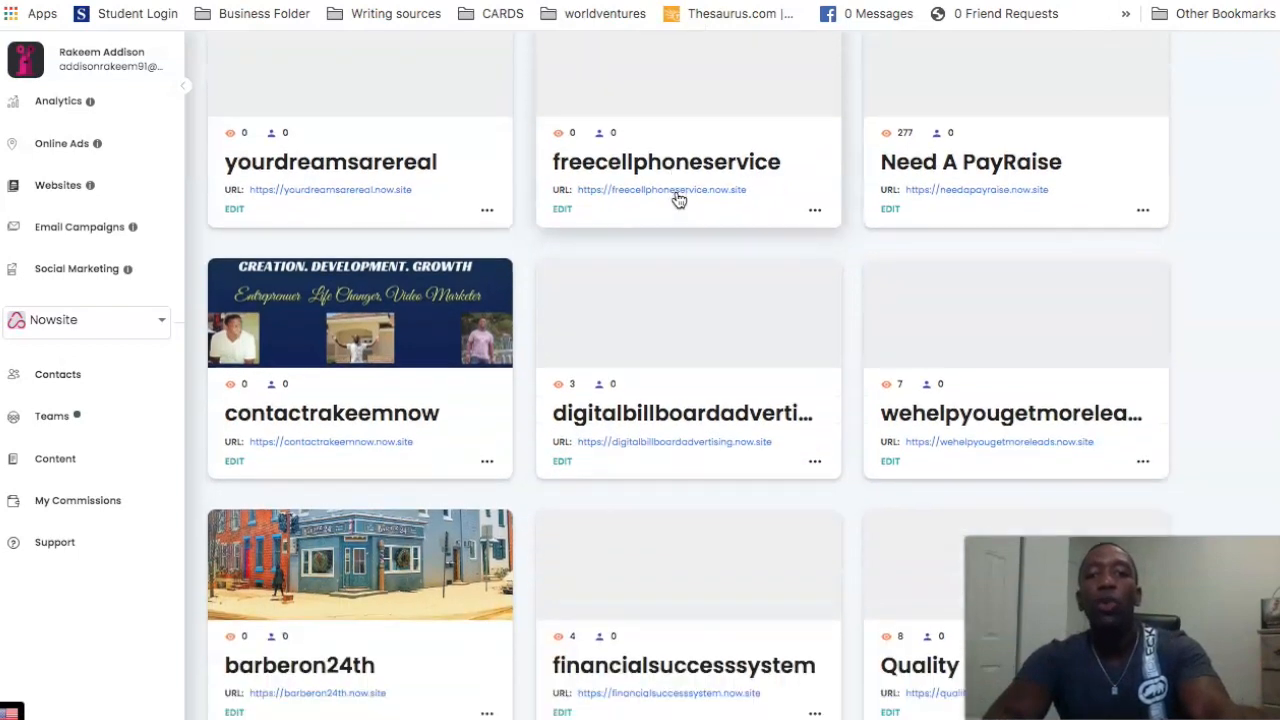
{"action": "scroll", "scroll_direction": "down", "scroll_amount": 3}
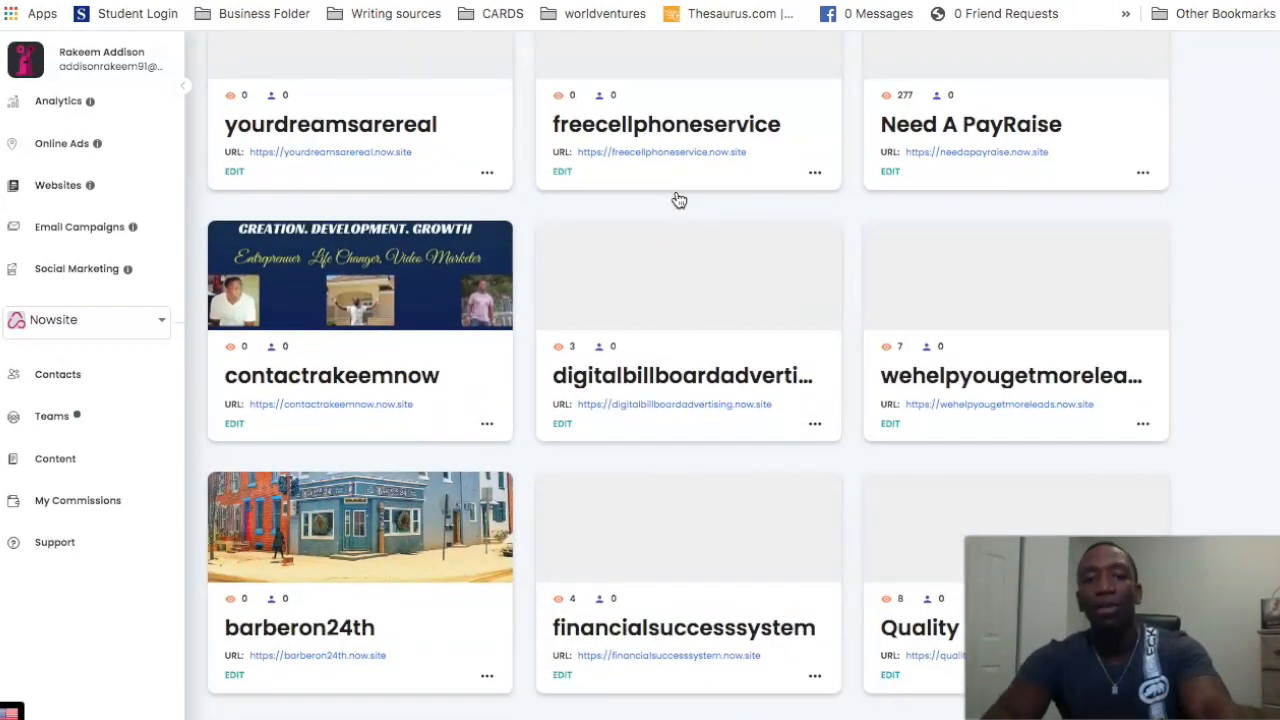
{"action": "scroll", "scroll_direction": "down", "scroll_amount": 3}
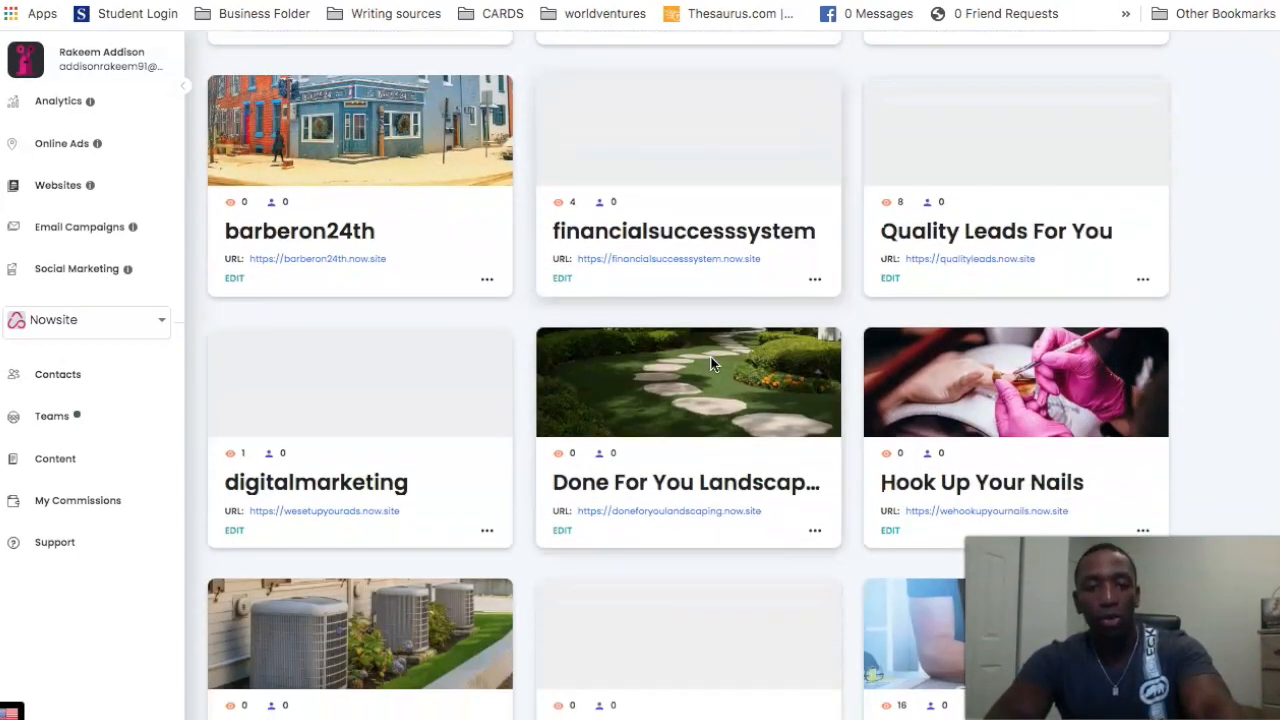
{"action": "scroll", "scroll_direction": "down", "scroll_amount": 3}
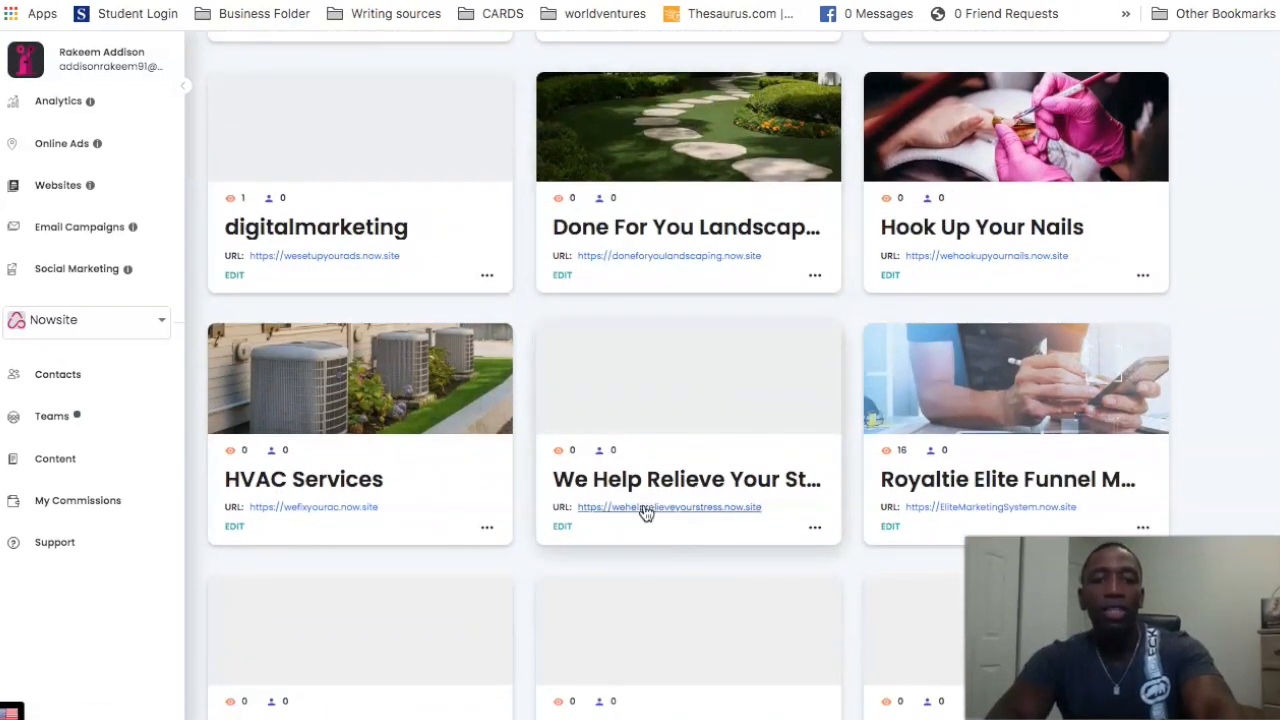
{"action": "left_click", "coordinate": [668, 508]}
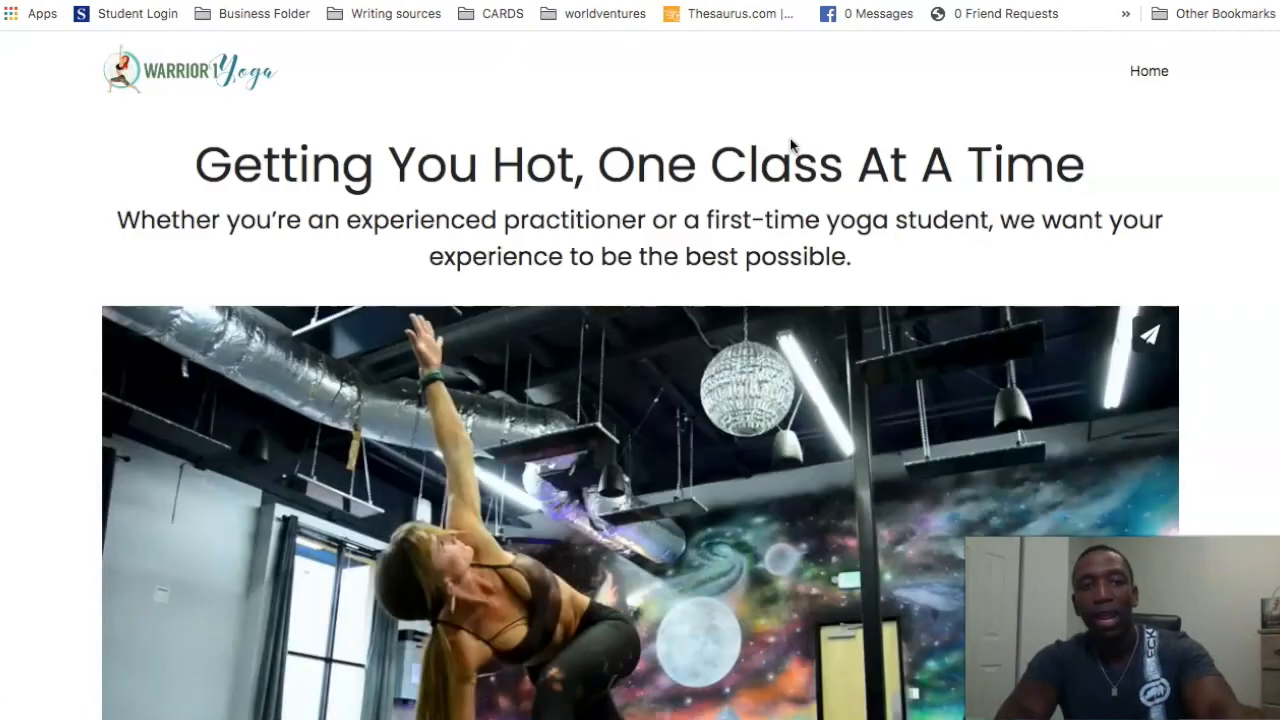
{"action": "mouse_move", "coordinate": [1180, 76]}
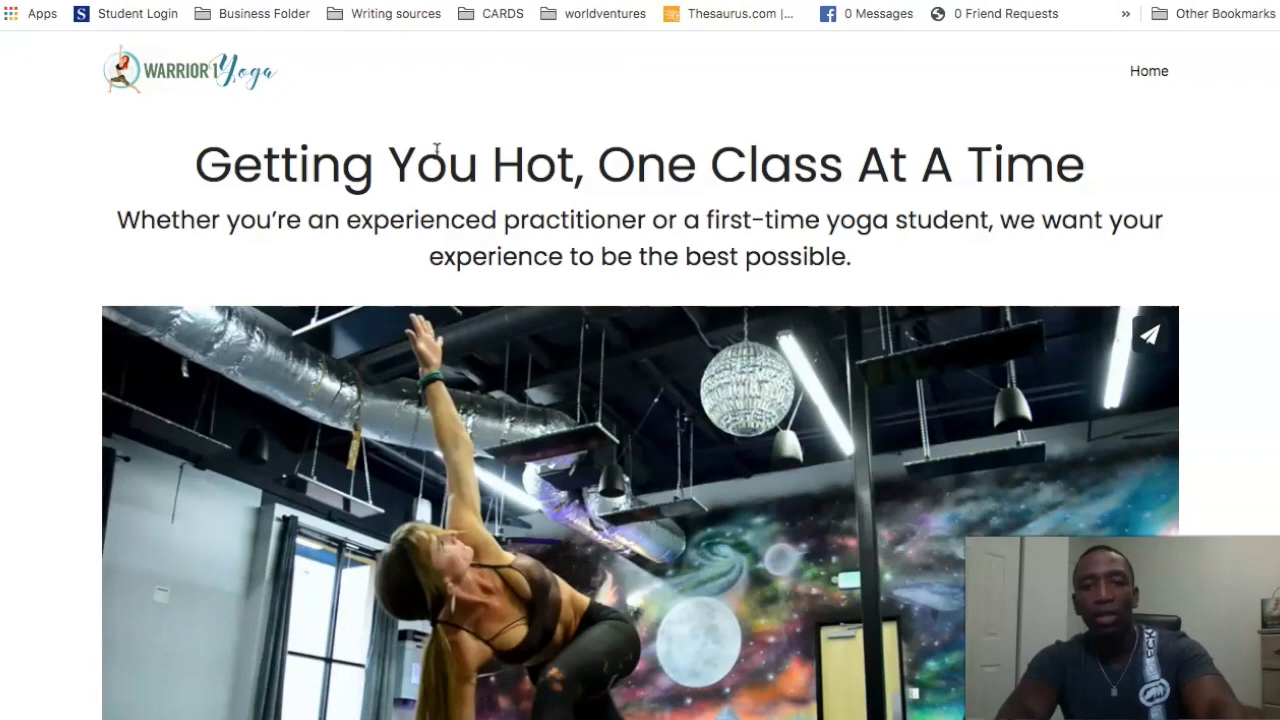
Scroll through the live Warrior Yoga homepage to review it.
{"action": "scroll", "scroll_direction": "down", "scroll_amount": 3}
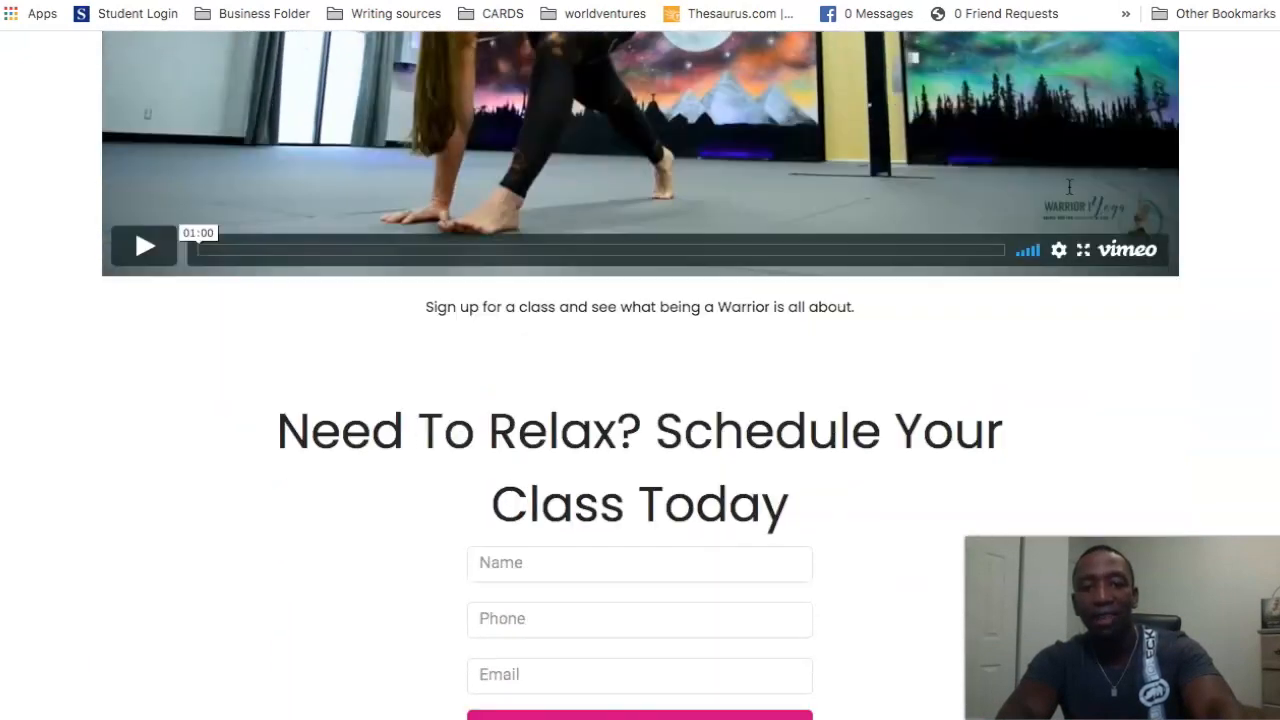
{"action": "scroll", "scroll_direction": "down", "scroll_amount": 3}
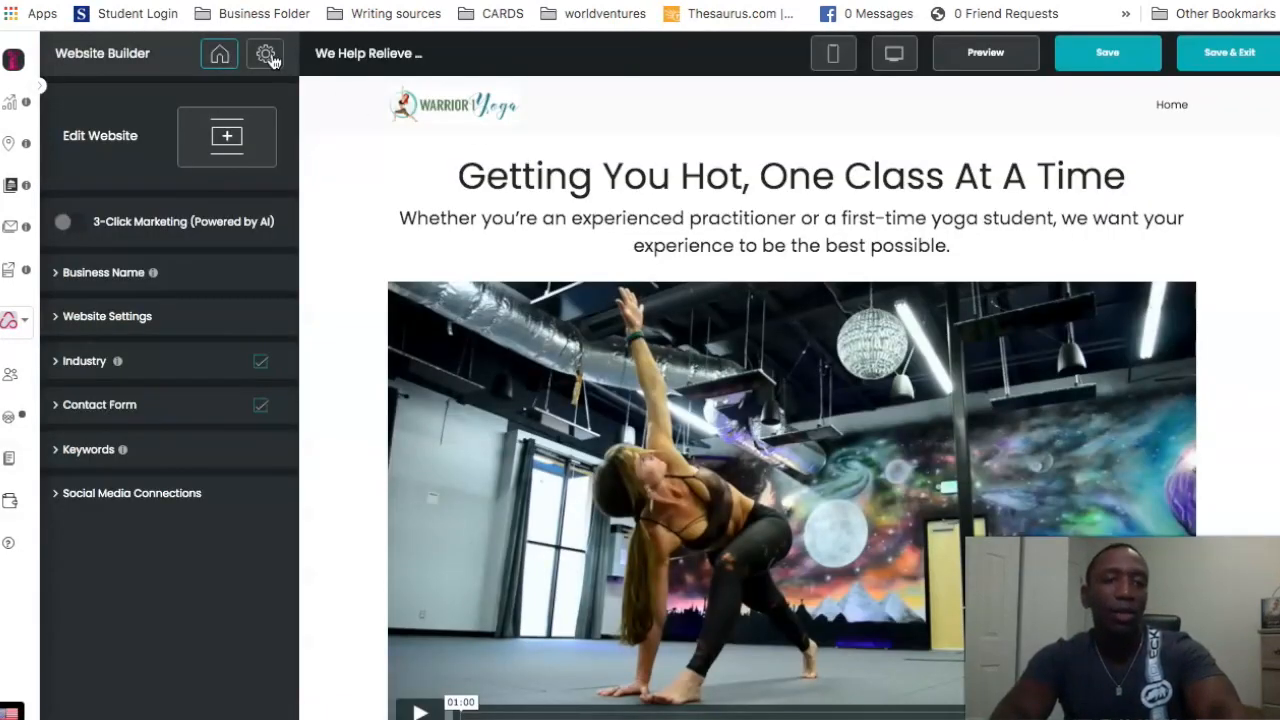
Start a new custom code snippet from the site settings' Add Custom Code section.
{"action": "left_click", "coordinate": [268, 54]}
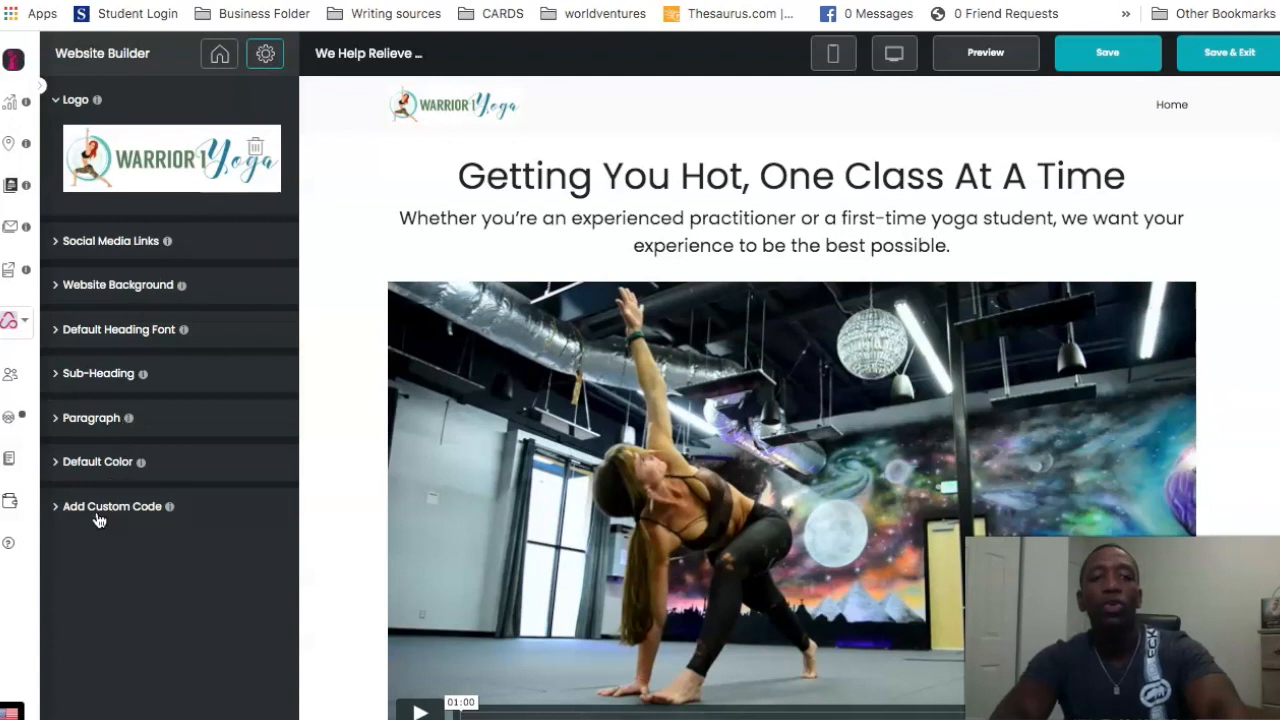
{"action": "left_click", "coordinate": [112, 506]}
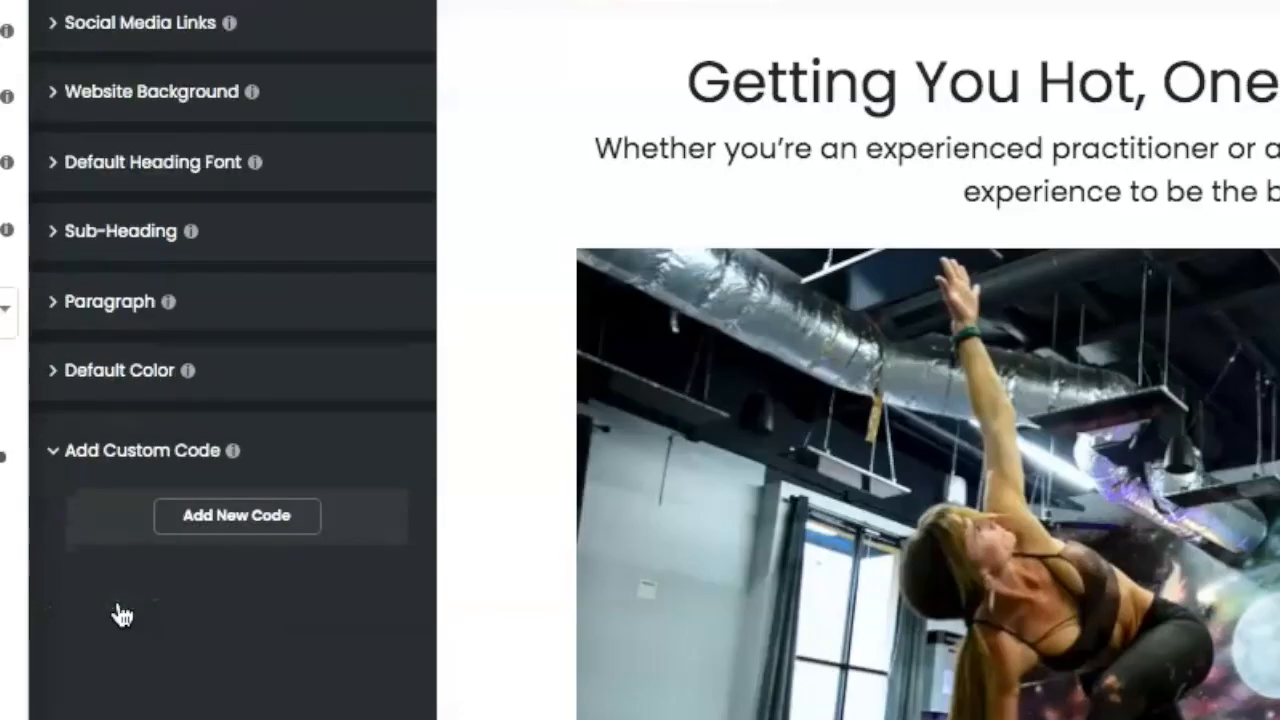
{"action": "left_click", "coordinate": [236, 516]}
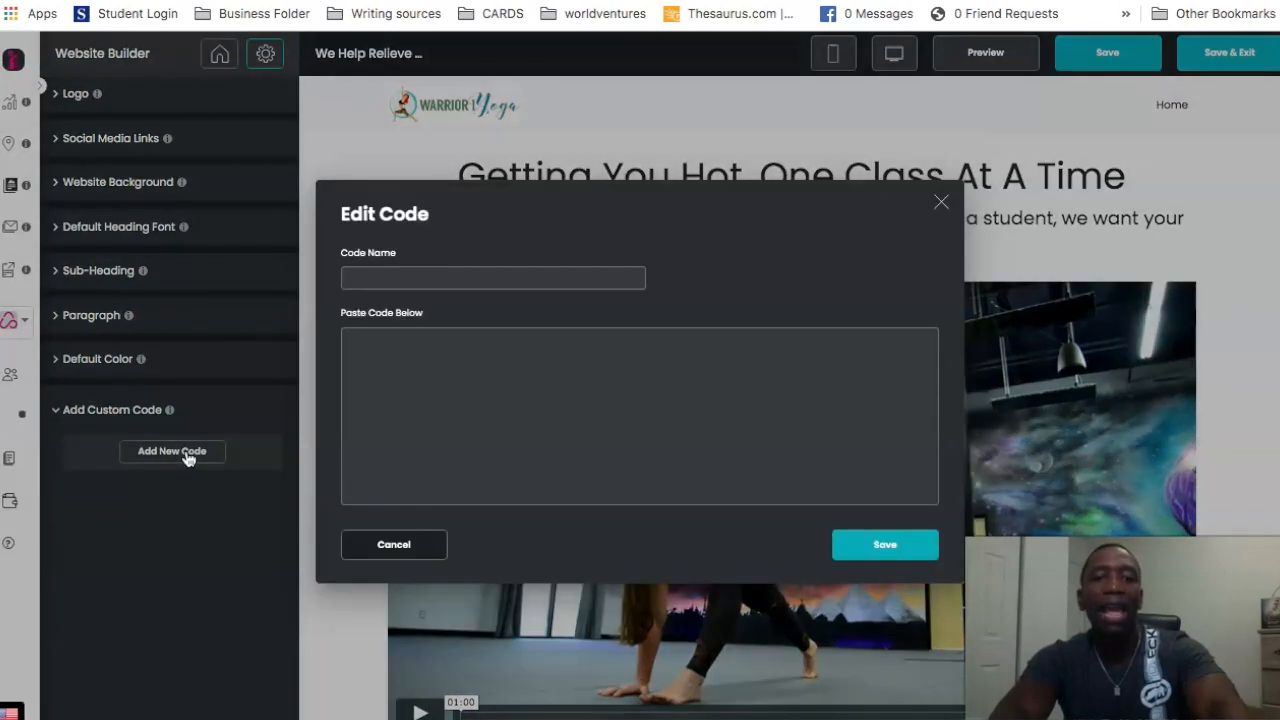
Save a custom code entry named Yoga Fb Pixel containing the pasted Facebook pixel base code.
{"action": "left_click", "coordinate": [492, 276]}
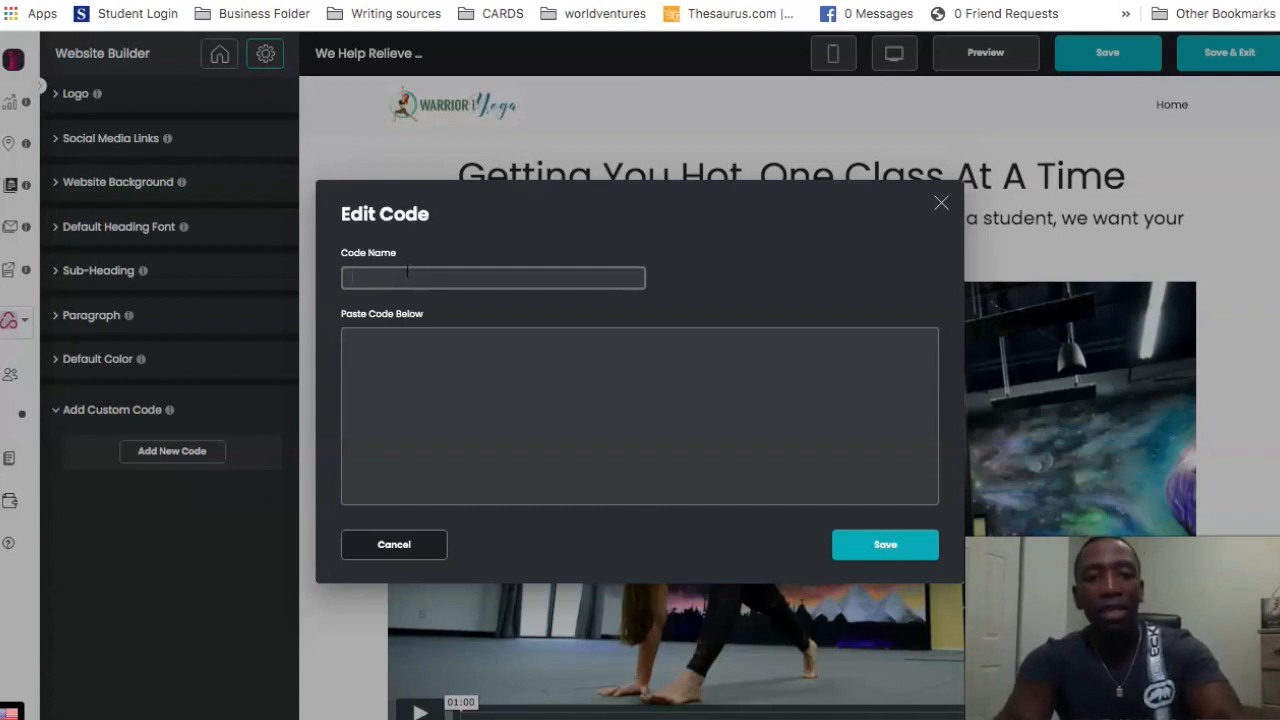
{"action": "type", "text": "Yoga Fb"}
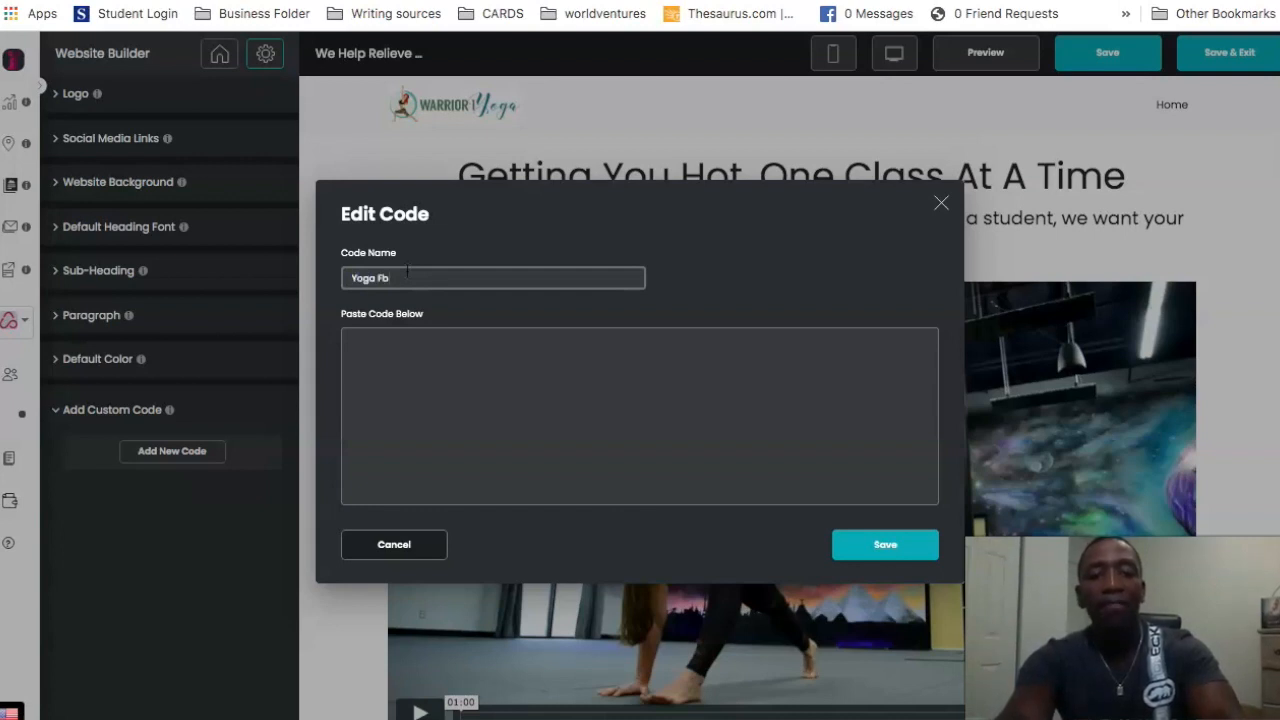
{"action": "type", "text": "Pixel"}
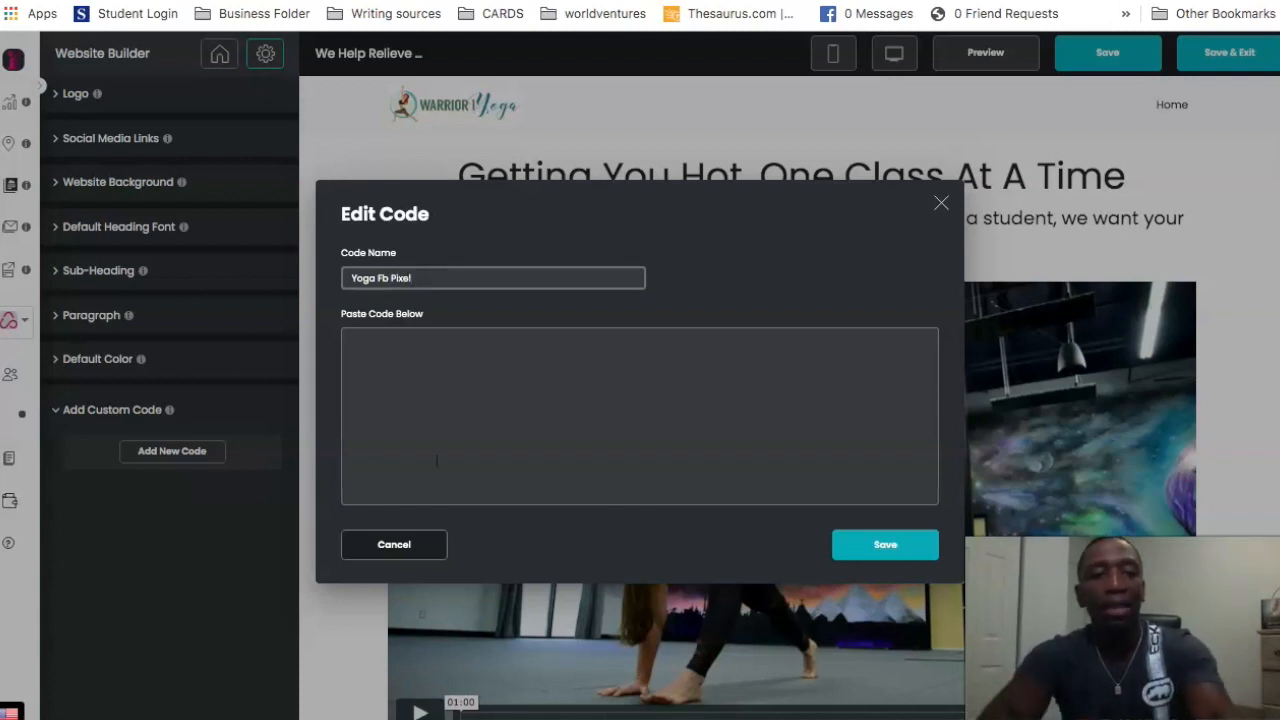
{"action": "left_click", "coordinate": [464, 352]}
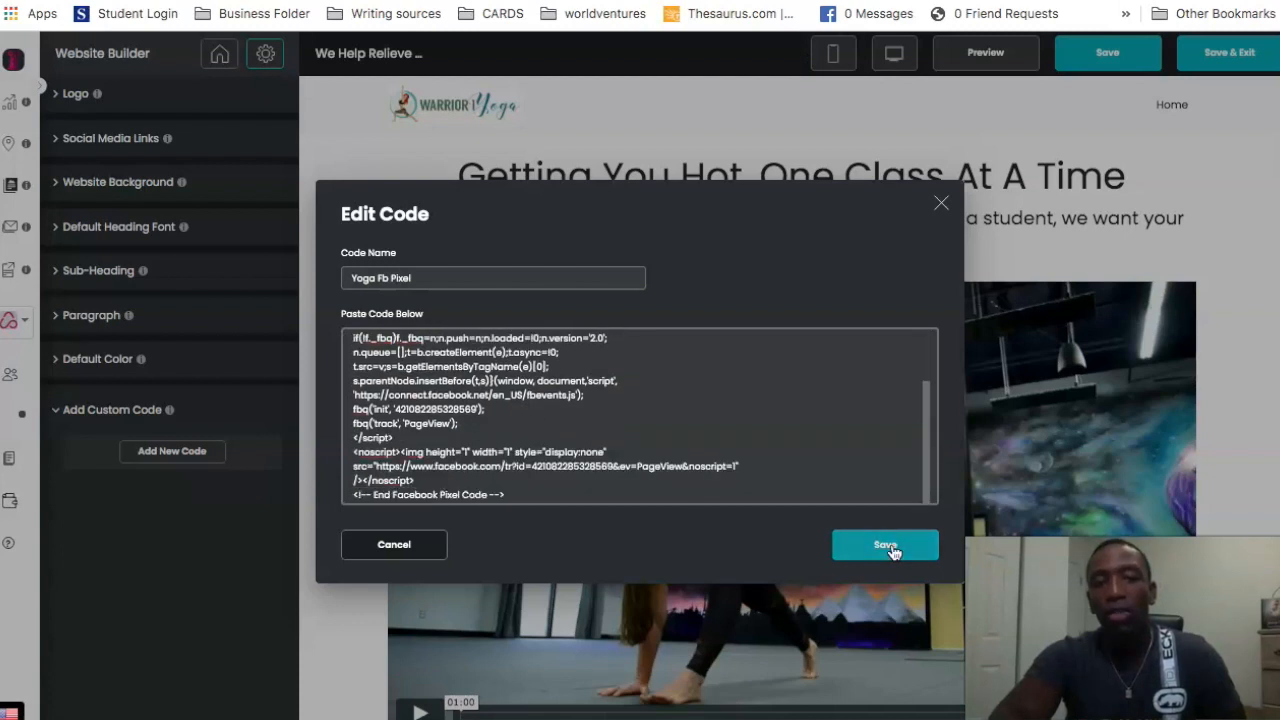
{"action": "left_click", "coordinate": [884, 544]}
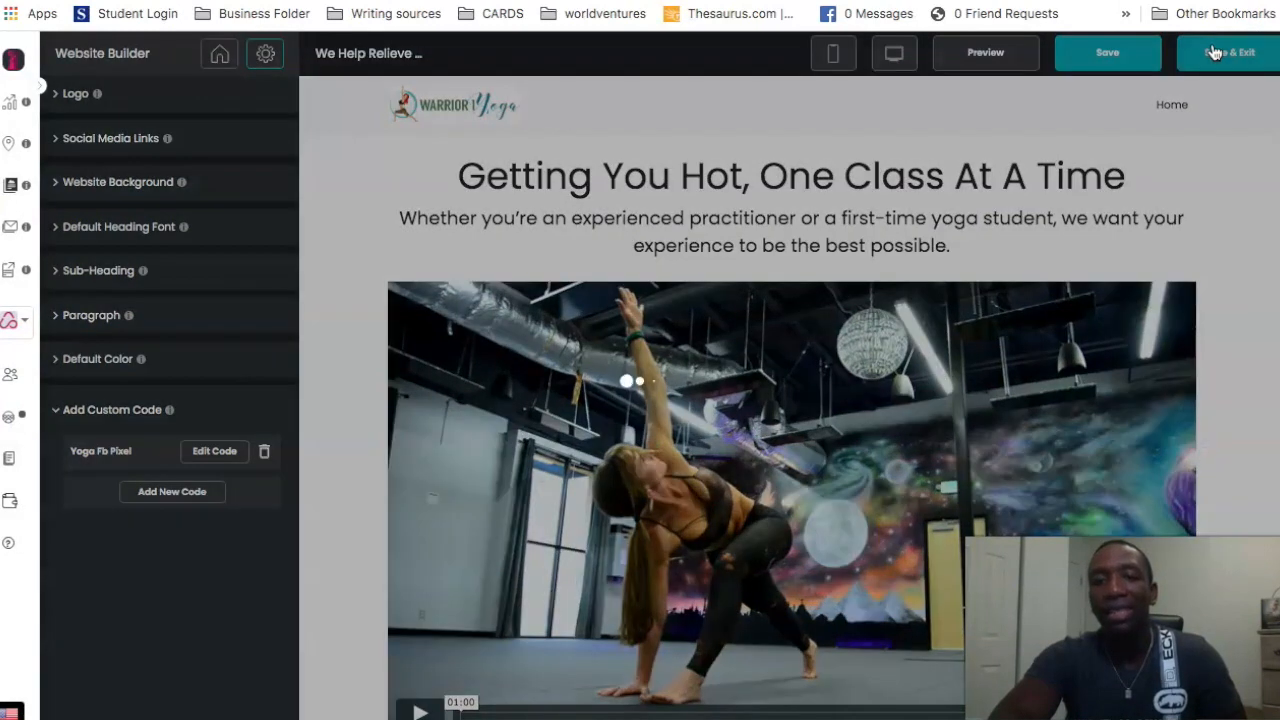
Save the Warrior Yoga site and exit to its live homepage.
{"action": "left_click", "coordinate": [1224, 52]}
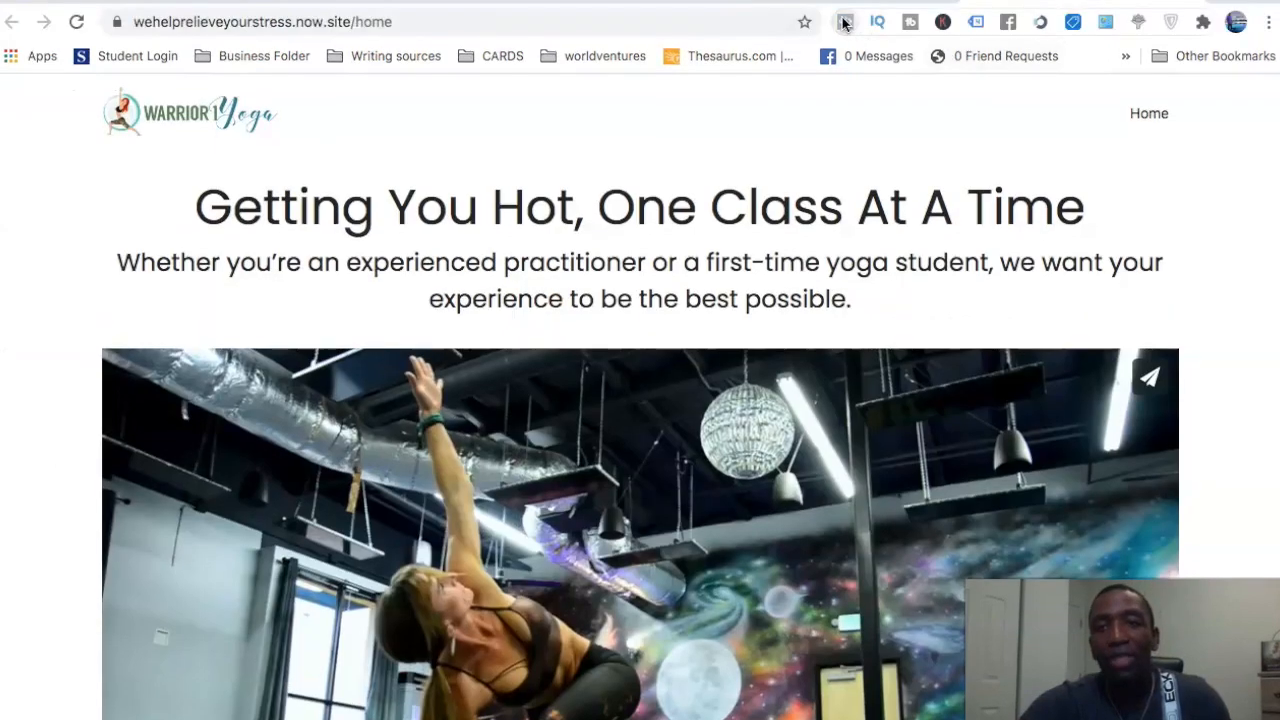
{"action": "mouse_move", "coordinate": [848, 22]}
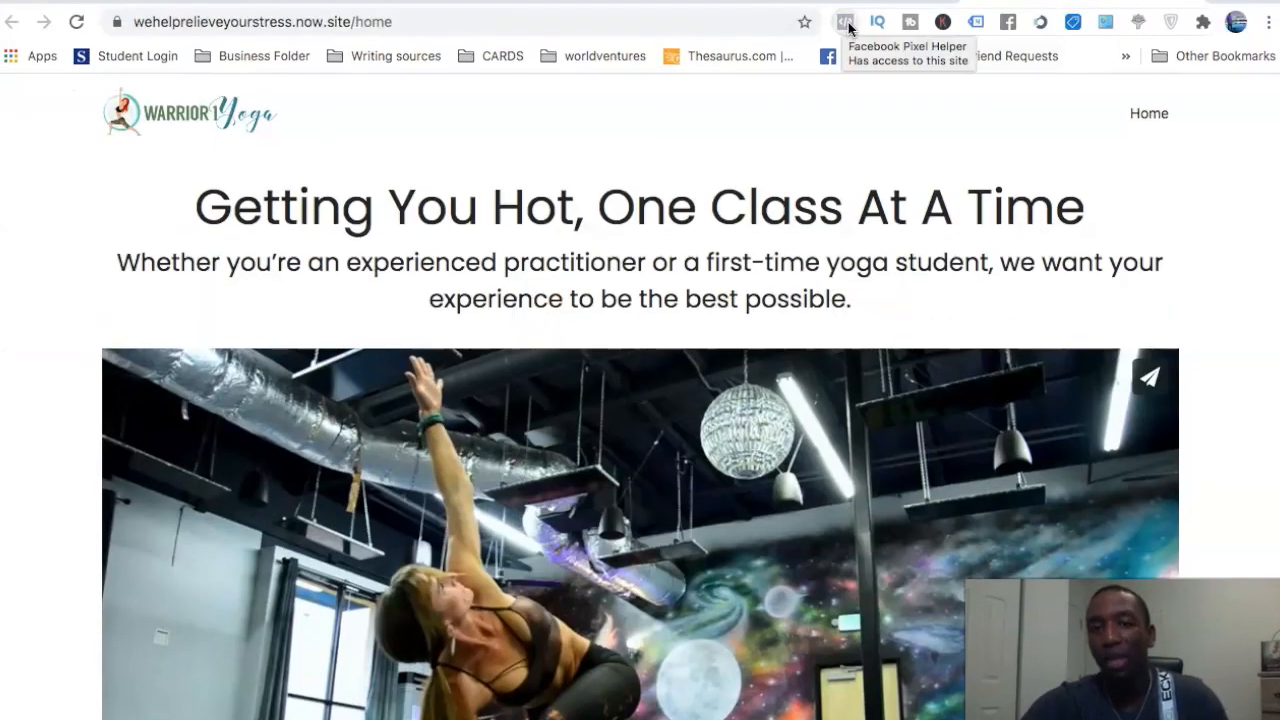
Reload the live site and confirm Pixel Helper detects VMM's Pixel firing a PageView event.
{"action": "left_click", "coordinate": [842, 22]}
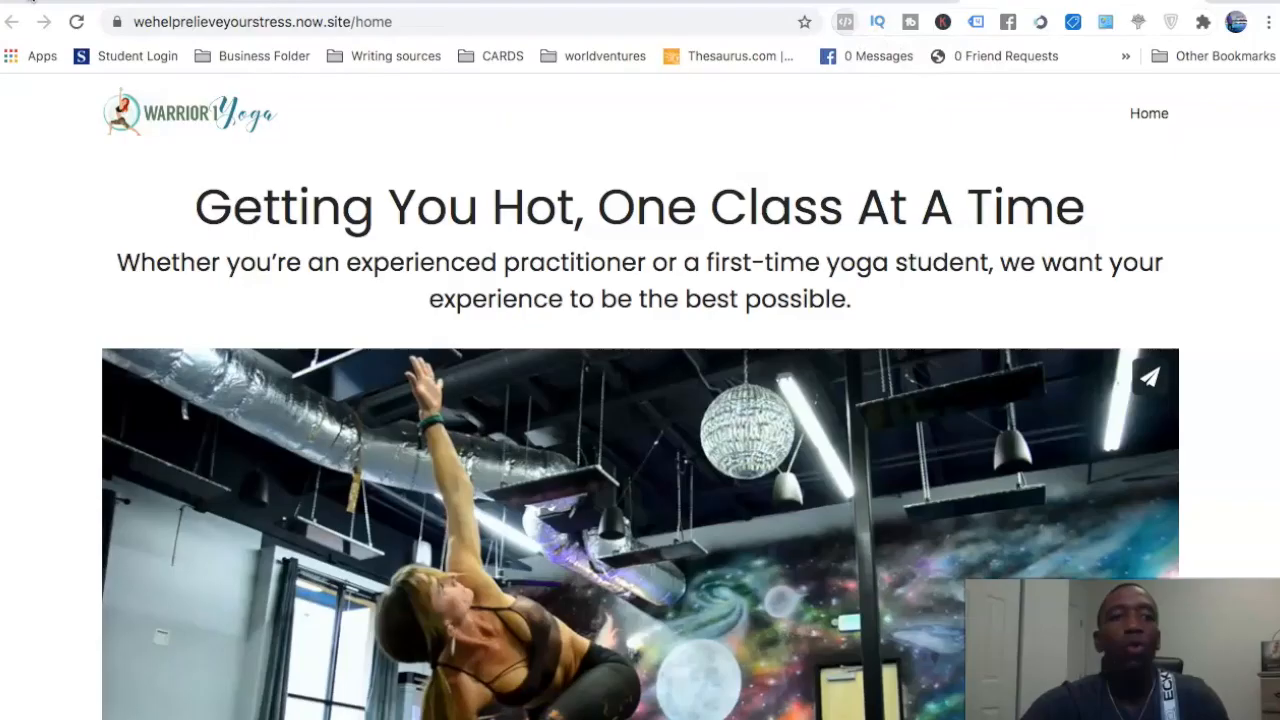
{"action": "mouse_move", "coordinate": [80, 22]}
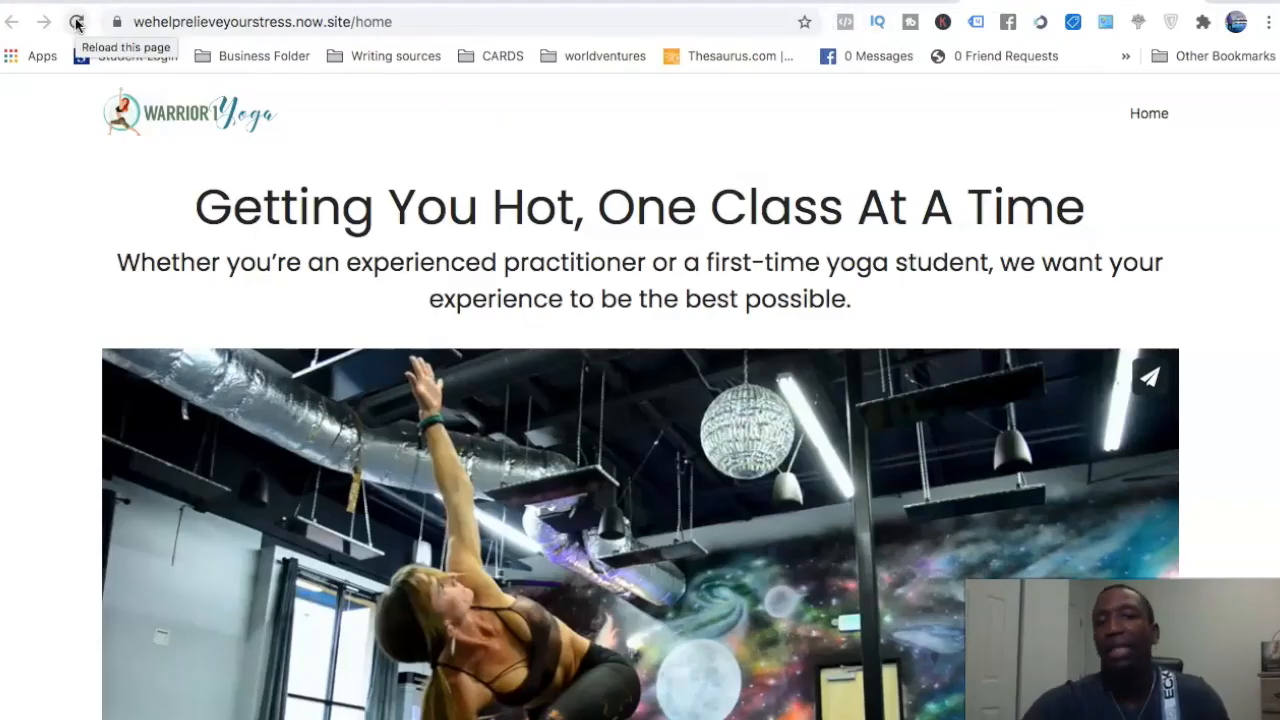
{"action": "left_click", "coordinate": [76, 22]}
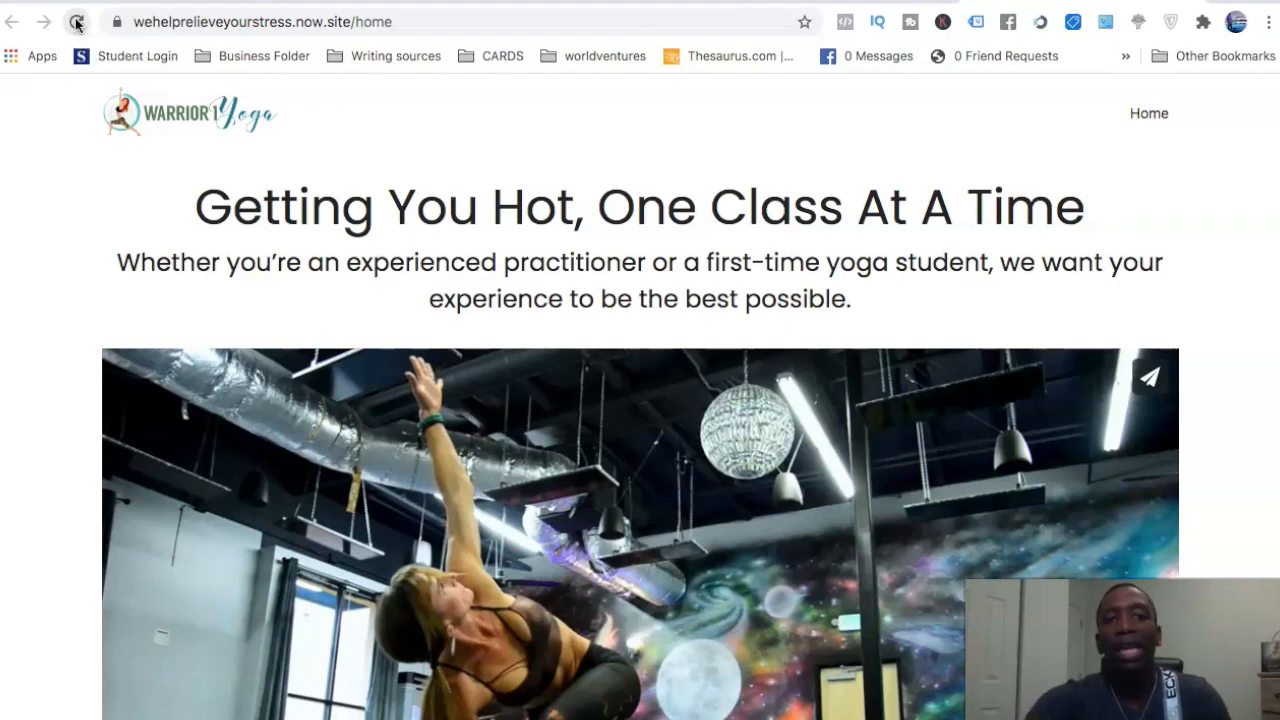
{"action": "left_click", "coordinate": [76, 22]}
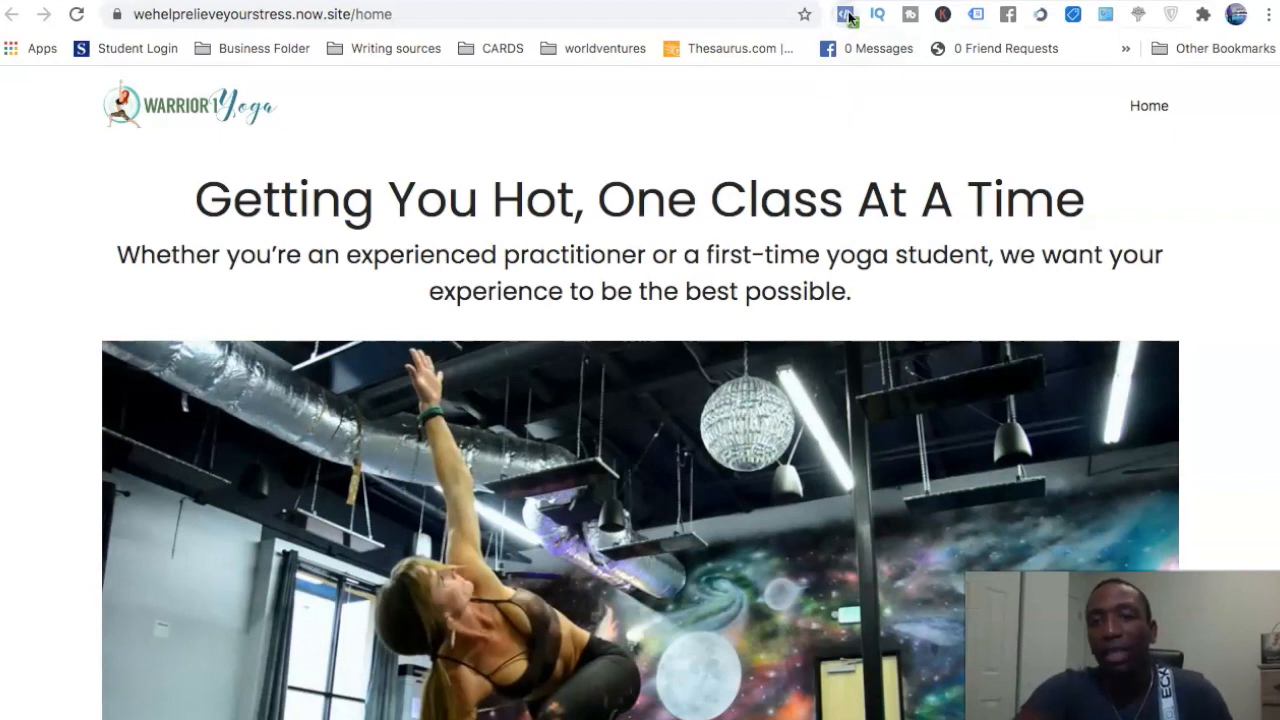
{"action": "mouse_move", "coordinate": [842, 16]}
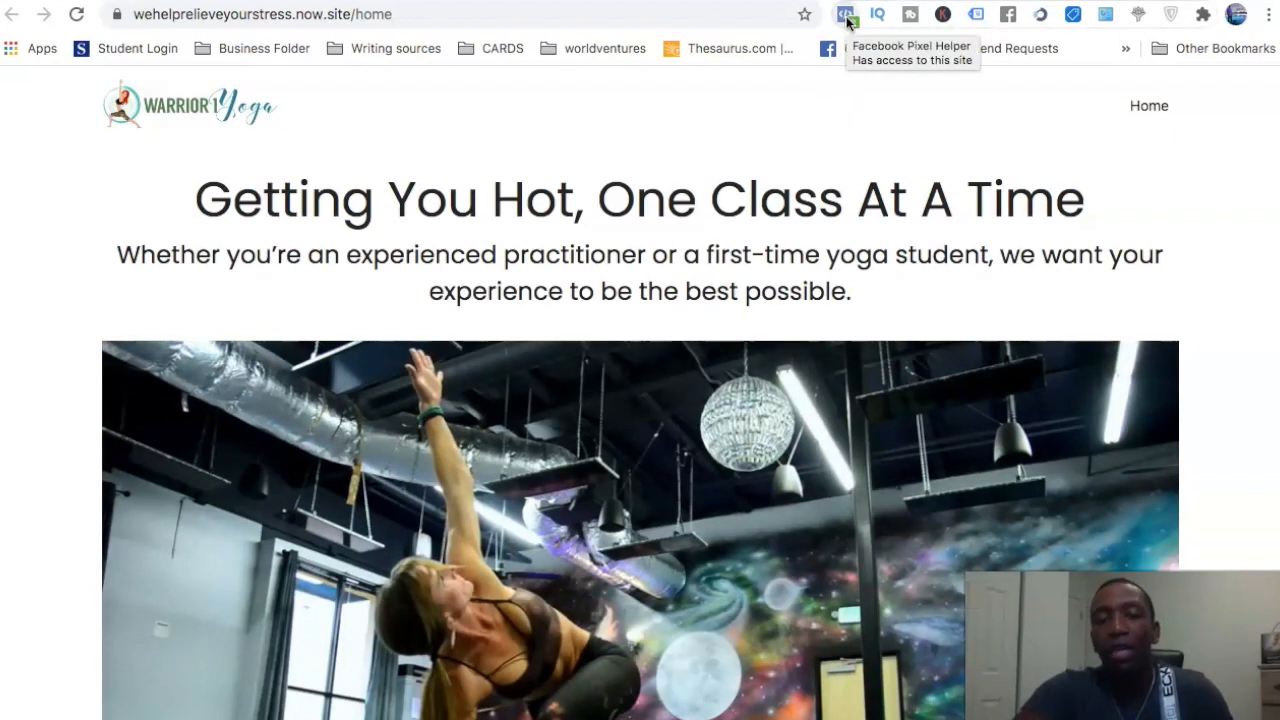
{"action": "left_click", "coordinate": [844, 14]}
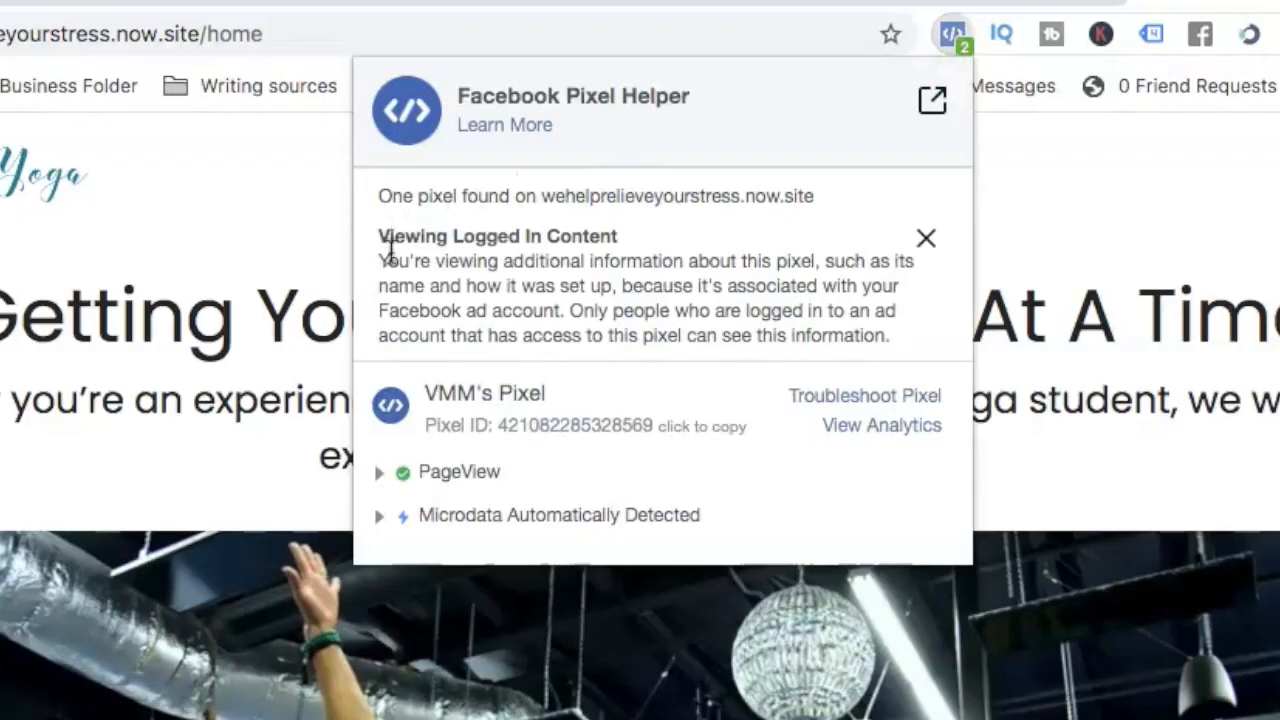
{"action": "mouse_move", "coordinate": [448, 196]}
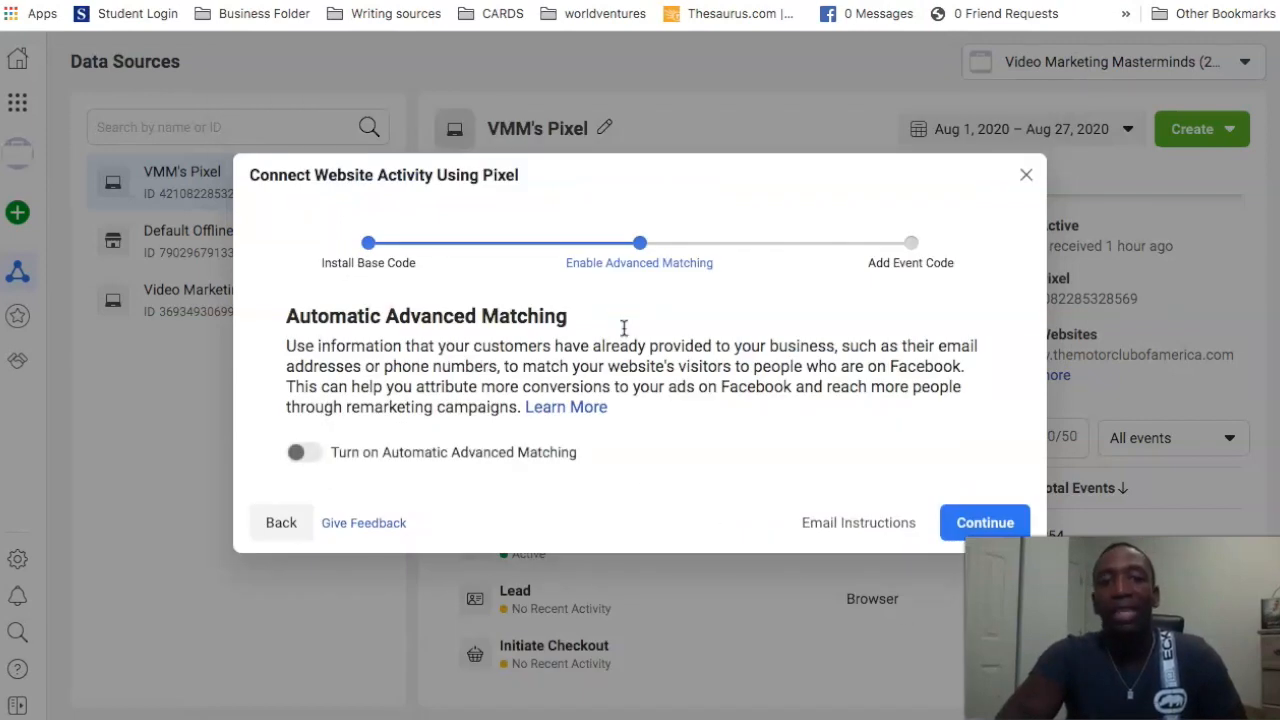
{"action": "mouse_move", "coordinate": [648, 272]}
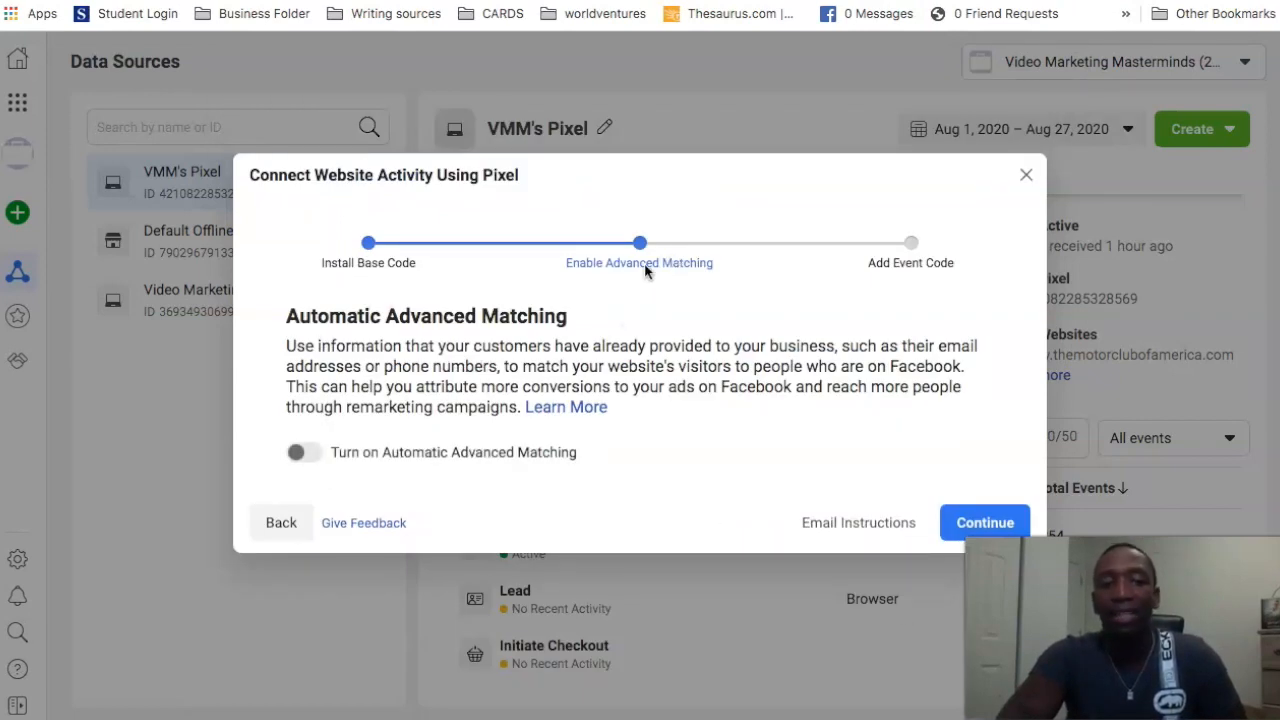
Leave Automatic Advanced Matching off and continue to the Add Event Code step.
{"action": "left_click", "coordinate": [304, 452]}
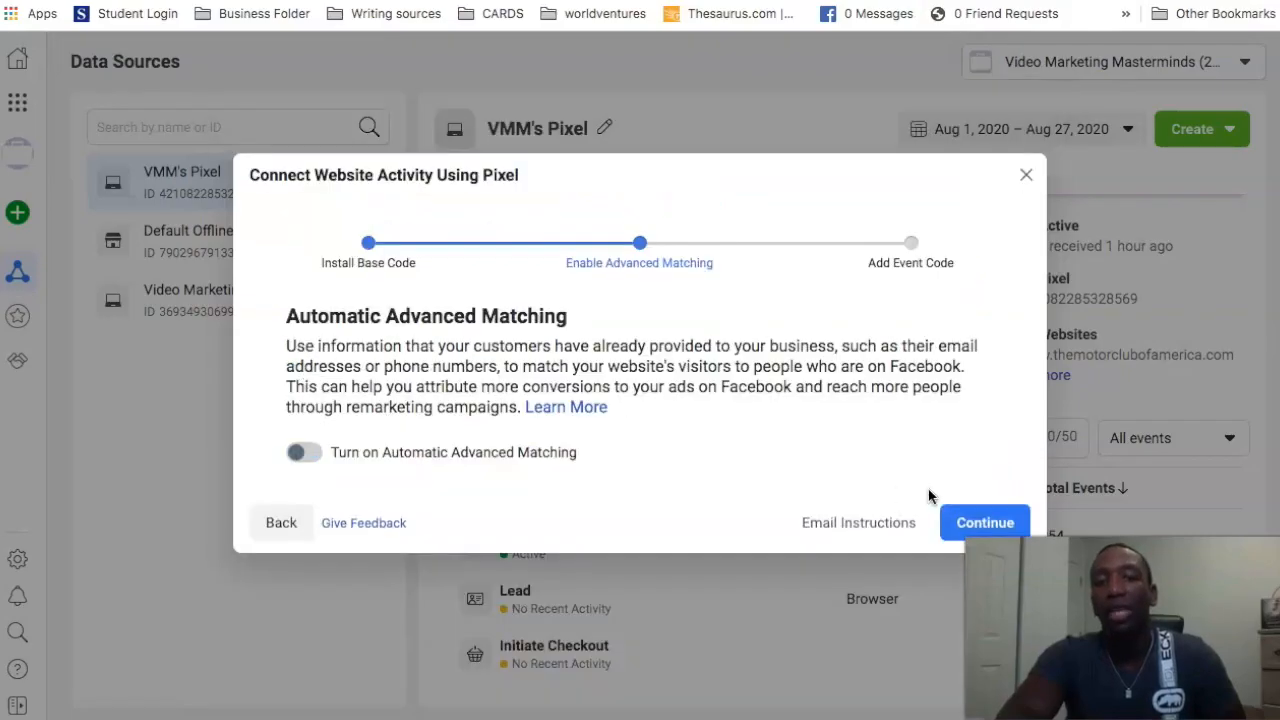
{"action": "left_click", "coordinate": [984, 522]}
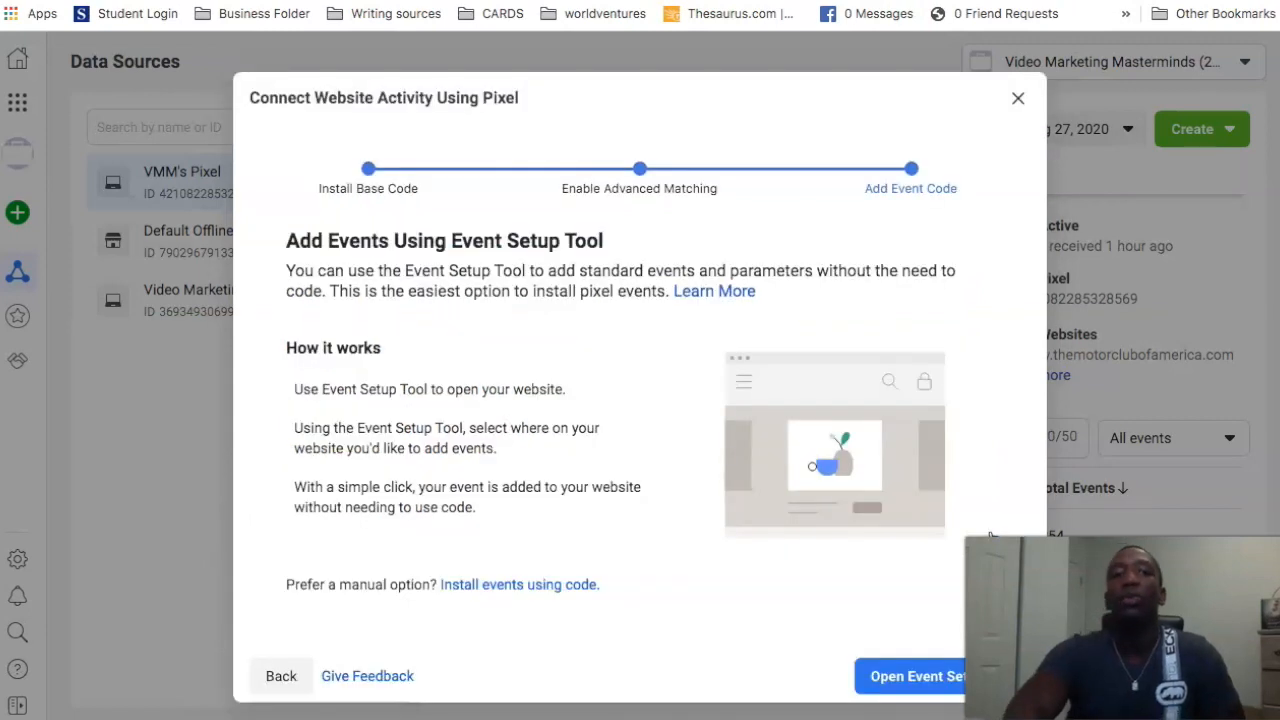